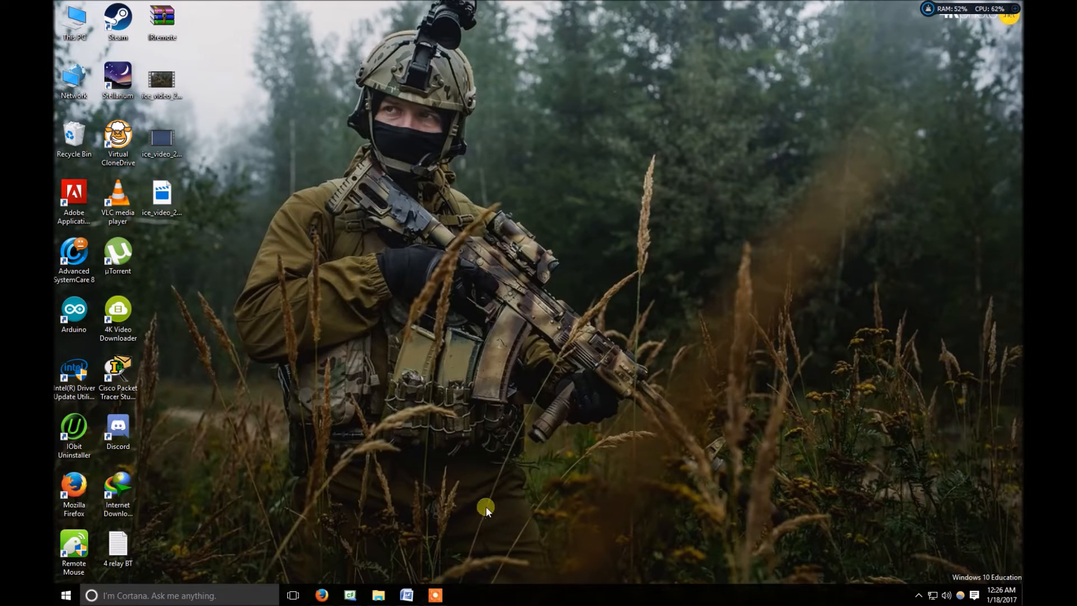
mouse_move(484, 500)
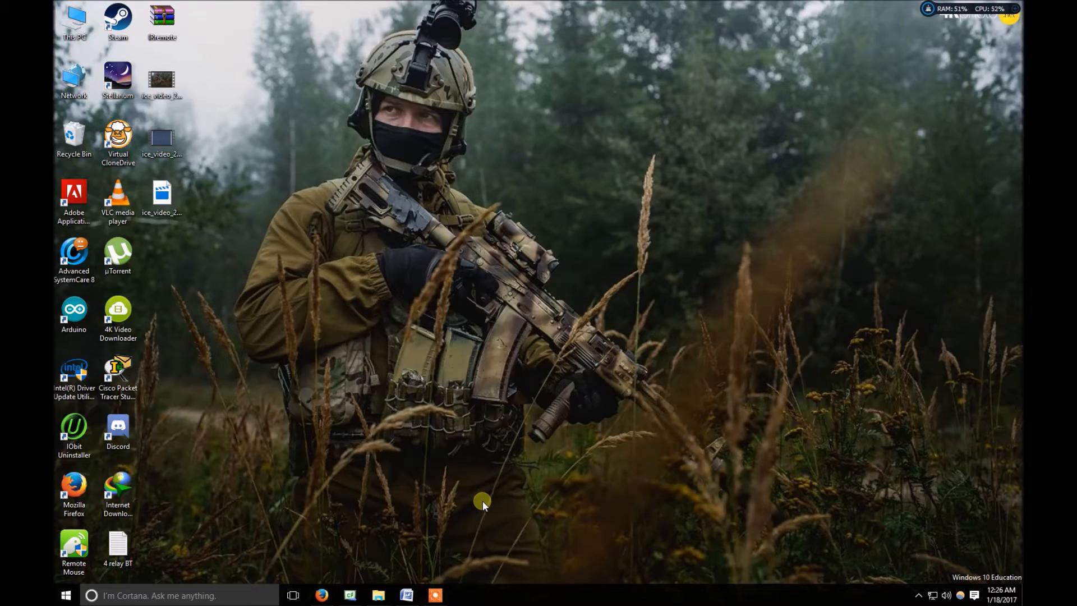
Create a new Windows Forms Application project with a blank Form1 designer
left_click(437, 594)
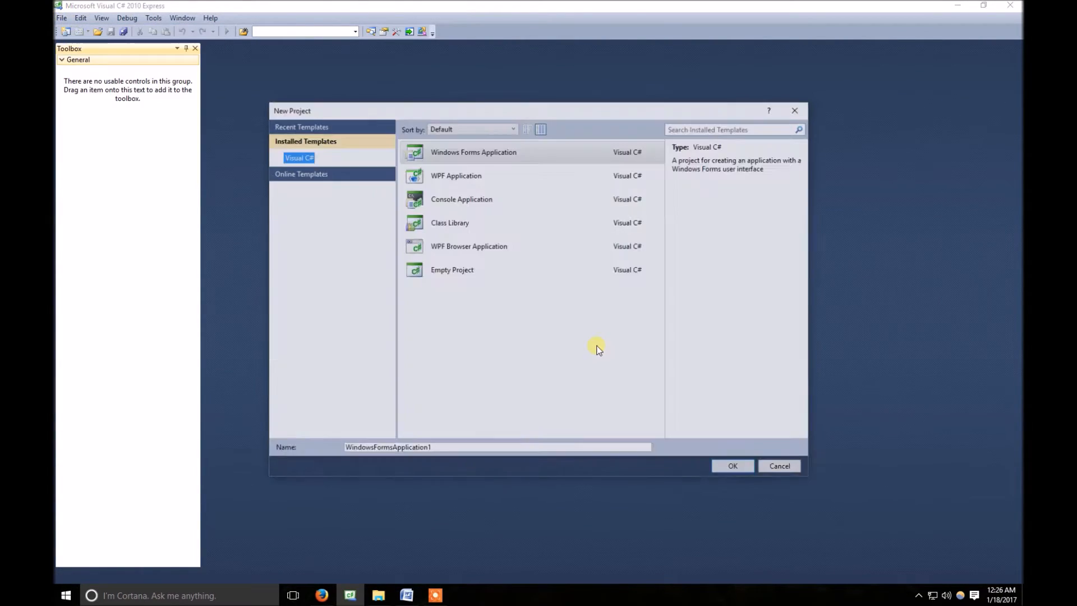
left_click(731, 466)
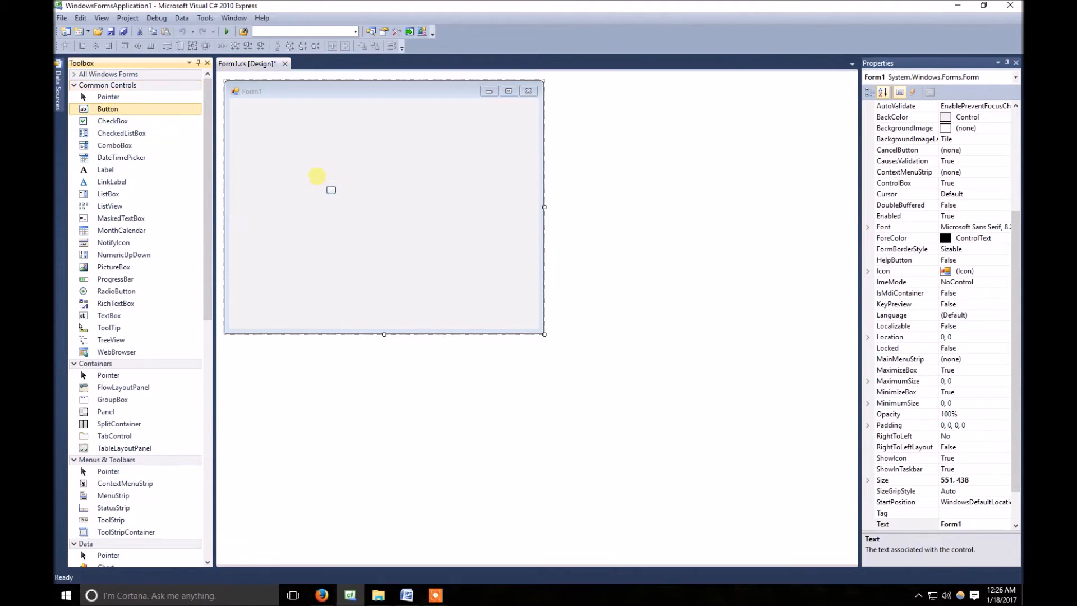
Generate the button1_Click handler from the form's button and declare an empty public class abc in Form1.cs
double_click(330, 190)
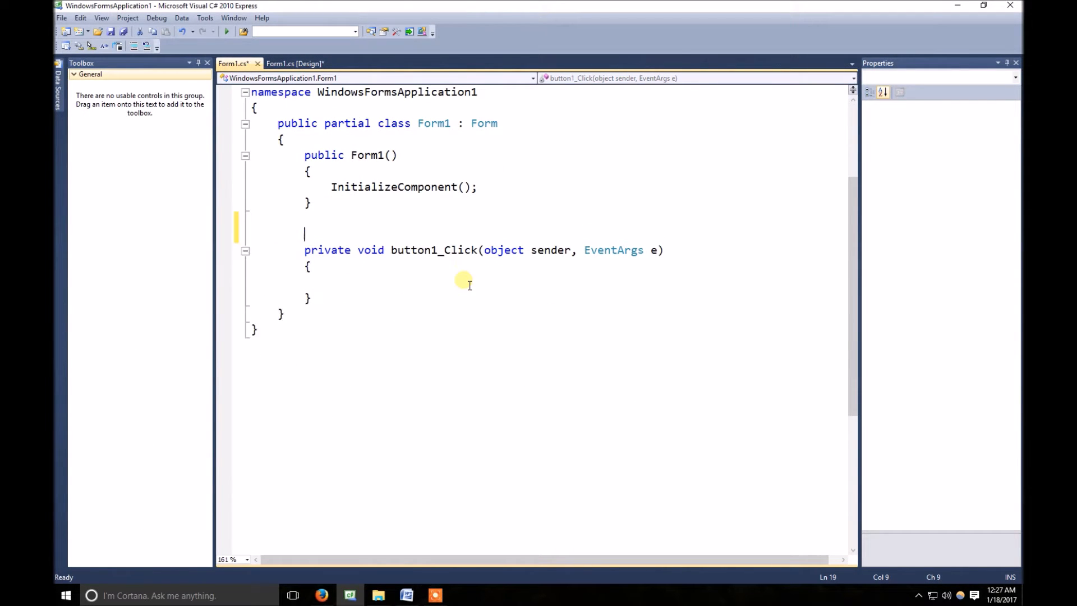
type("pub")
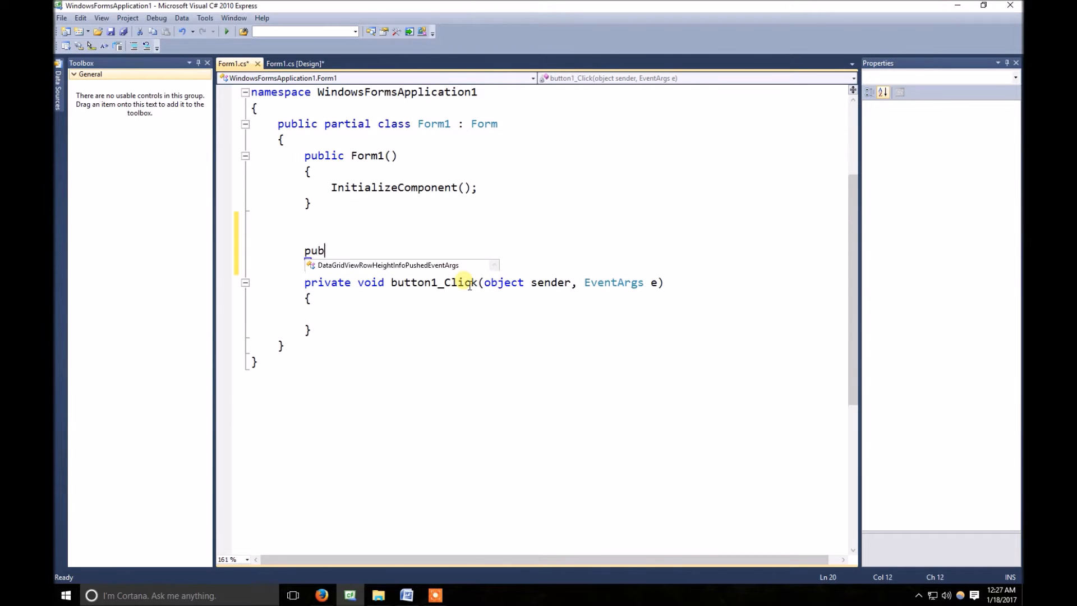
type("lic")
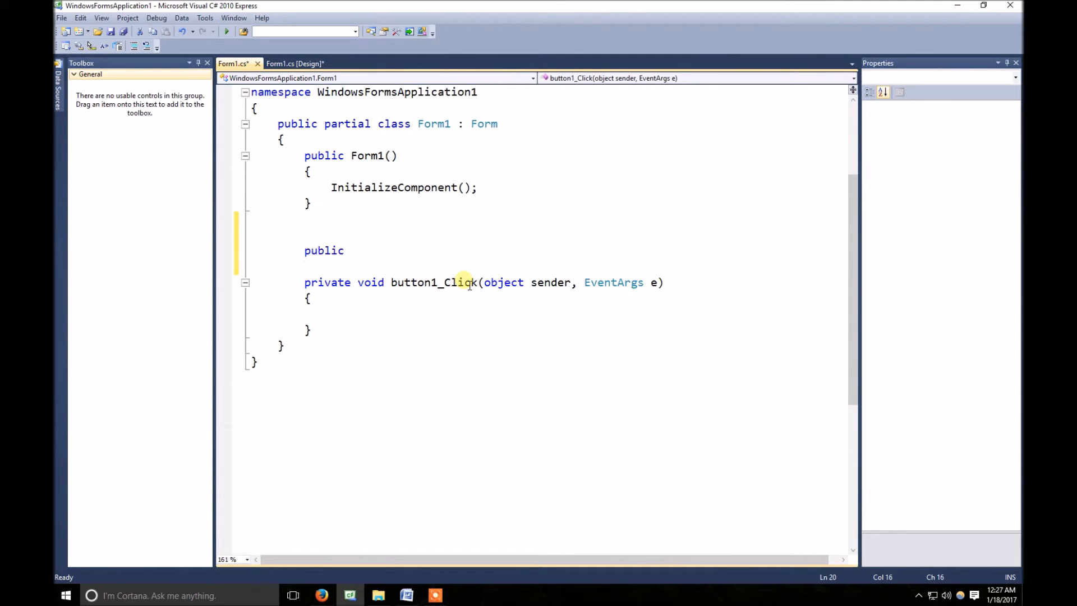
type("abc")
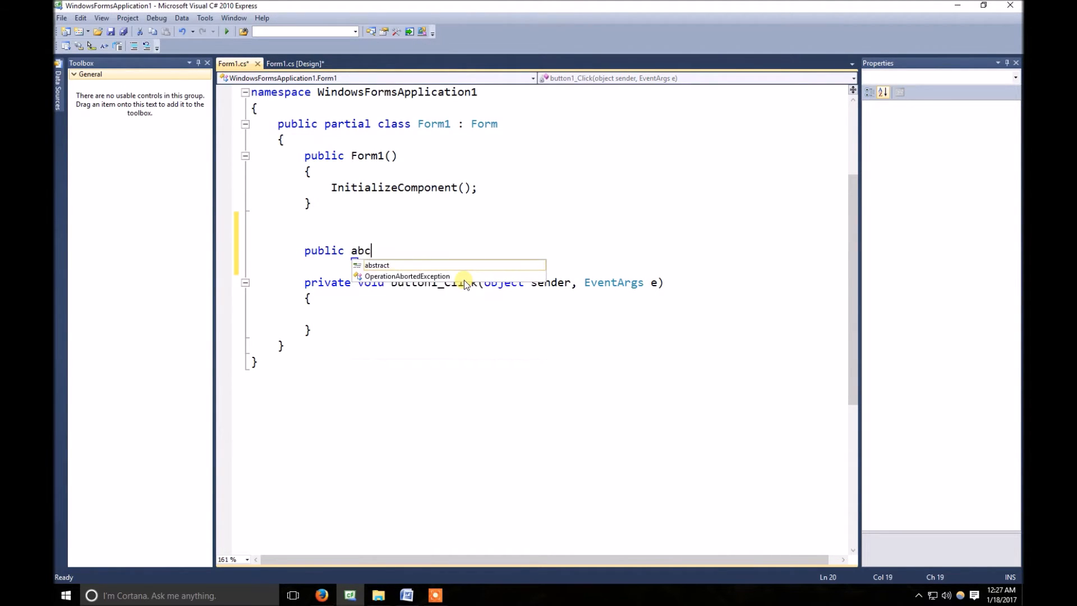
key("BackSpace")
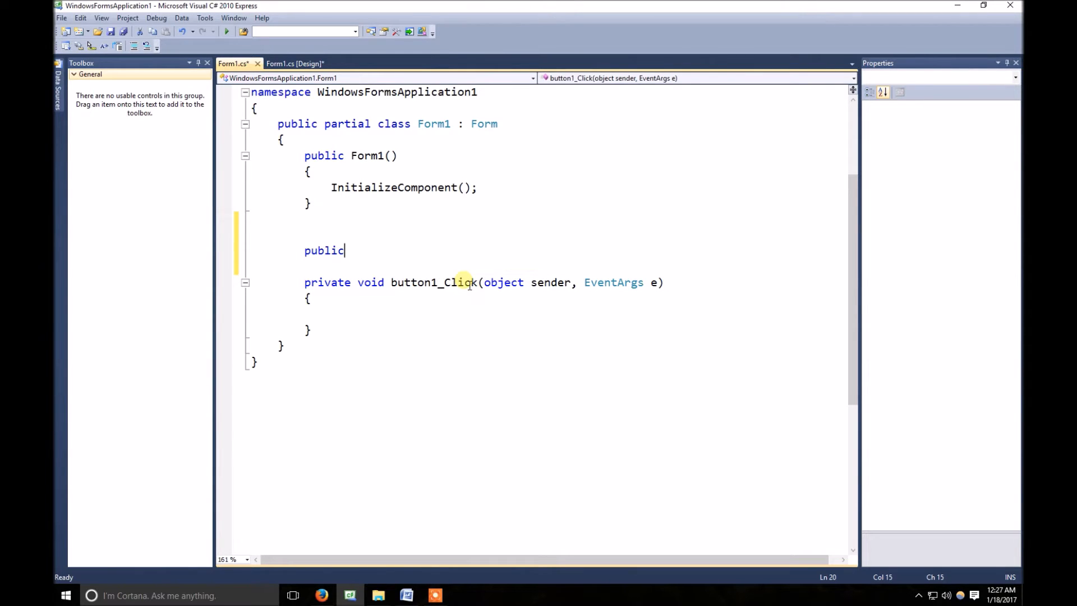
type("ck")
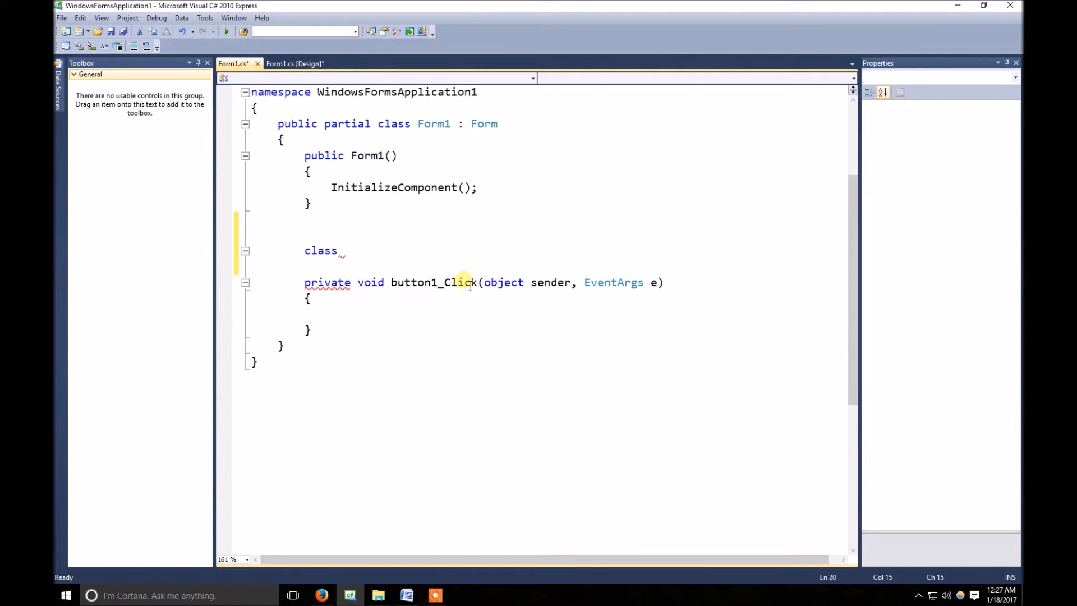
type("abc {")
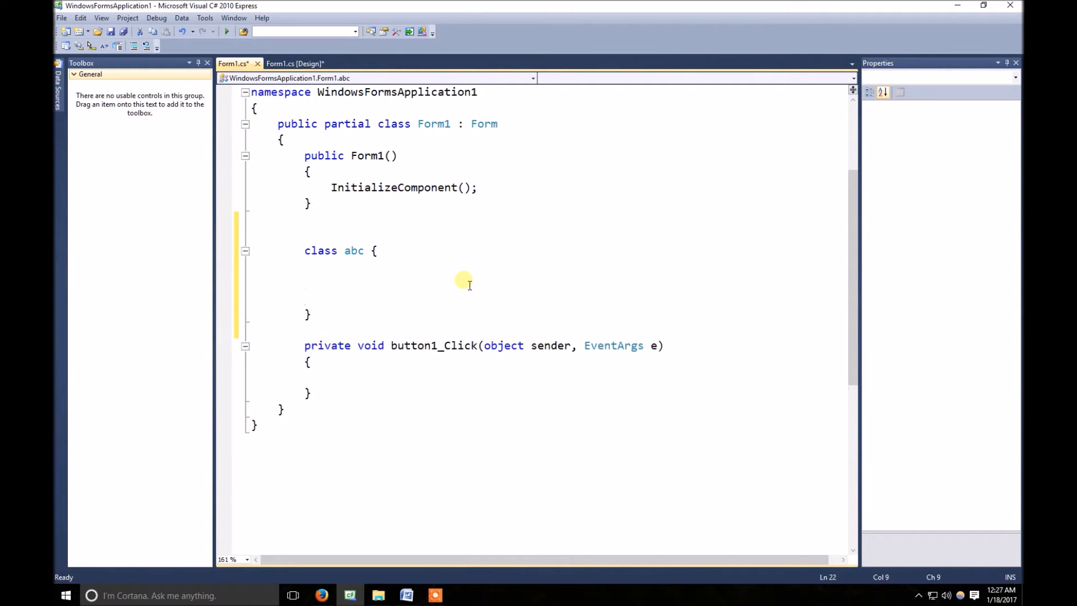
Write the signature public void fn<T>(T val1, T val2) inside class abc
type("pub")
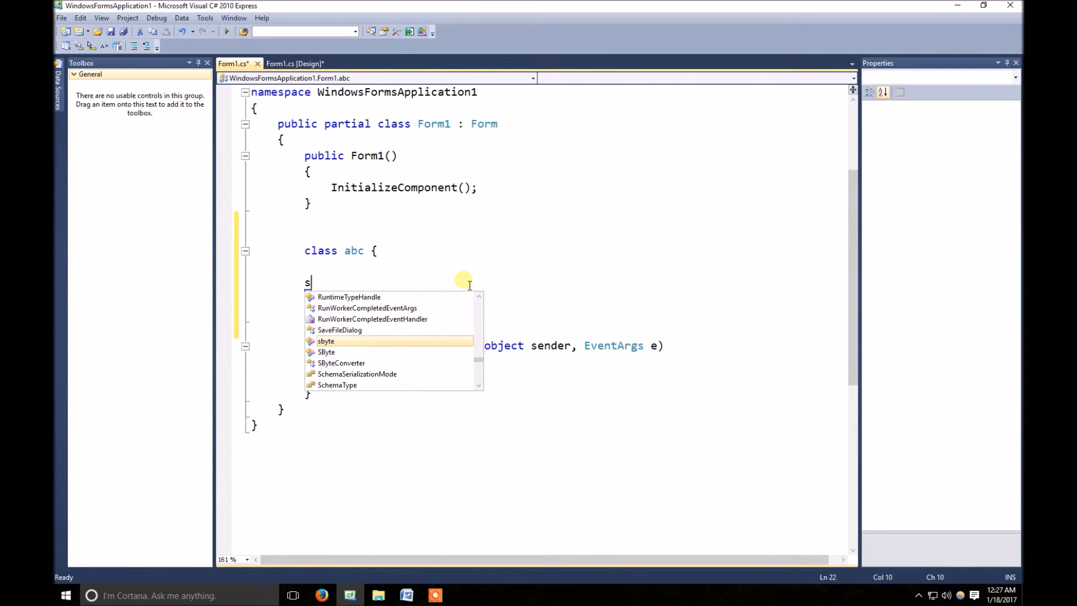
type("publi")
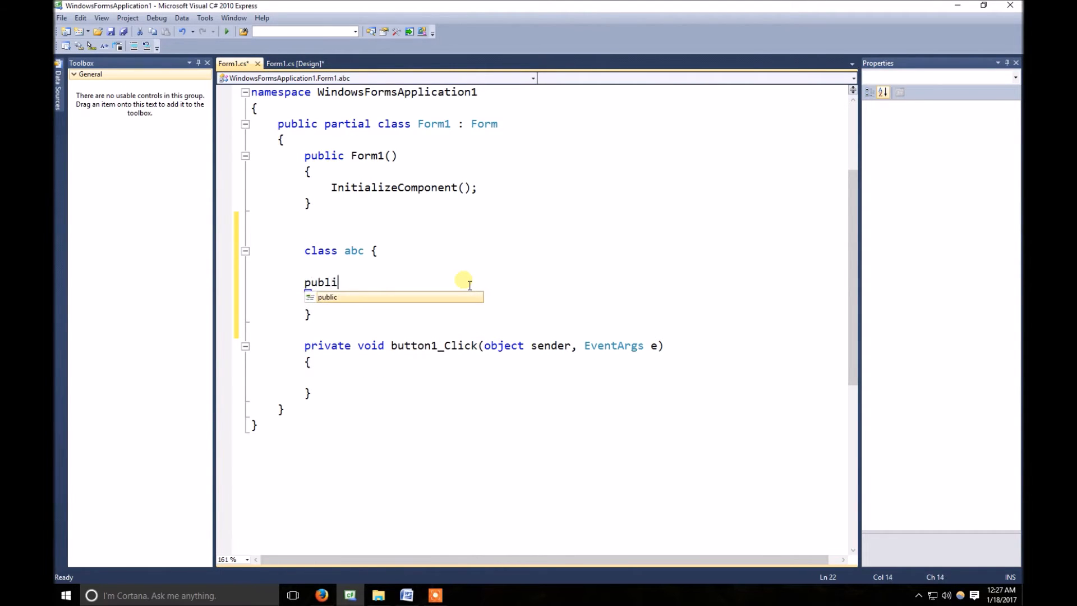
type("c void fn")
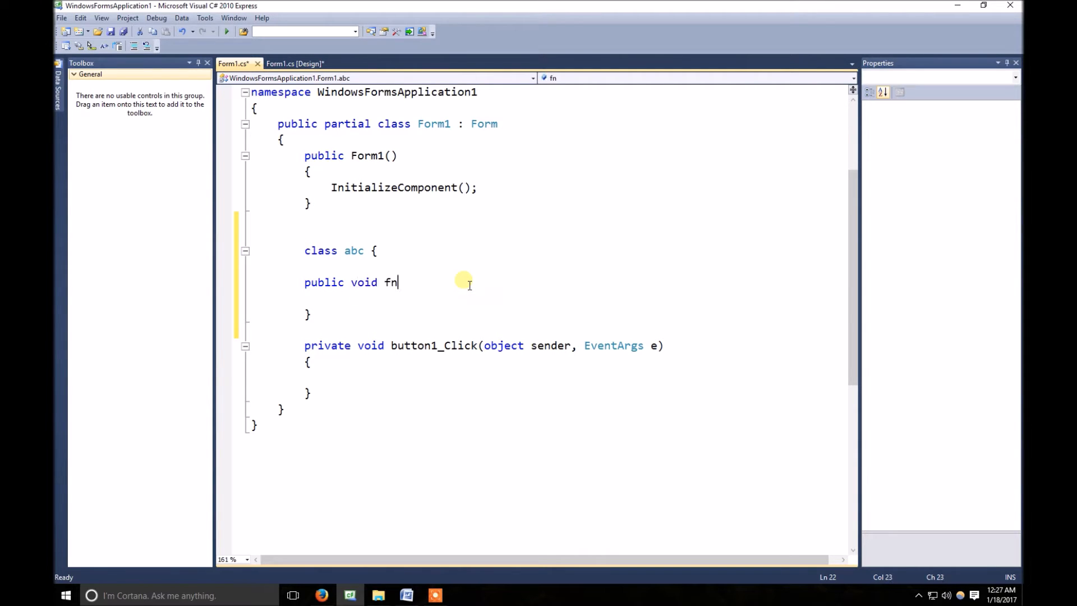
type("<T>")
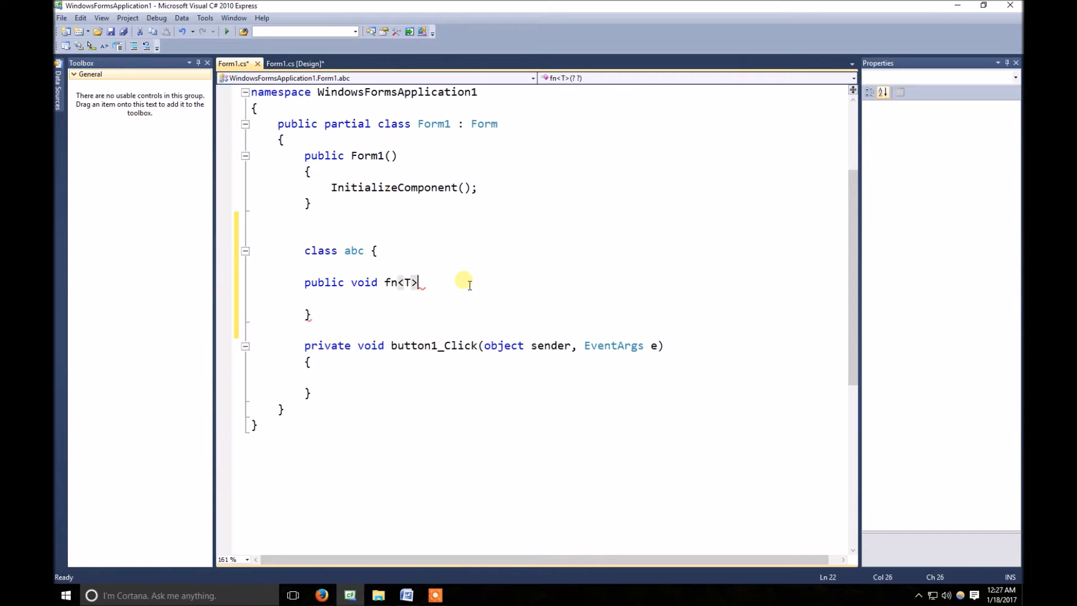
type("()")
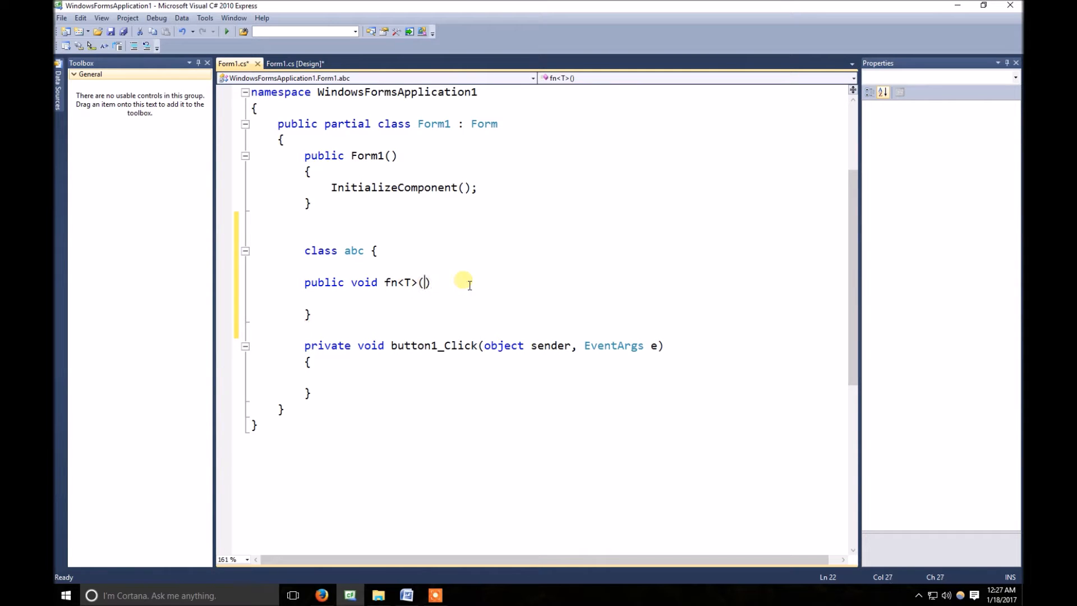
type("T")
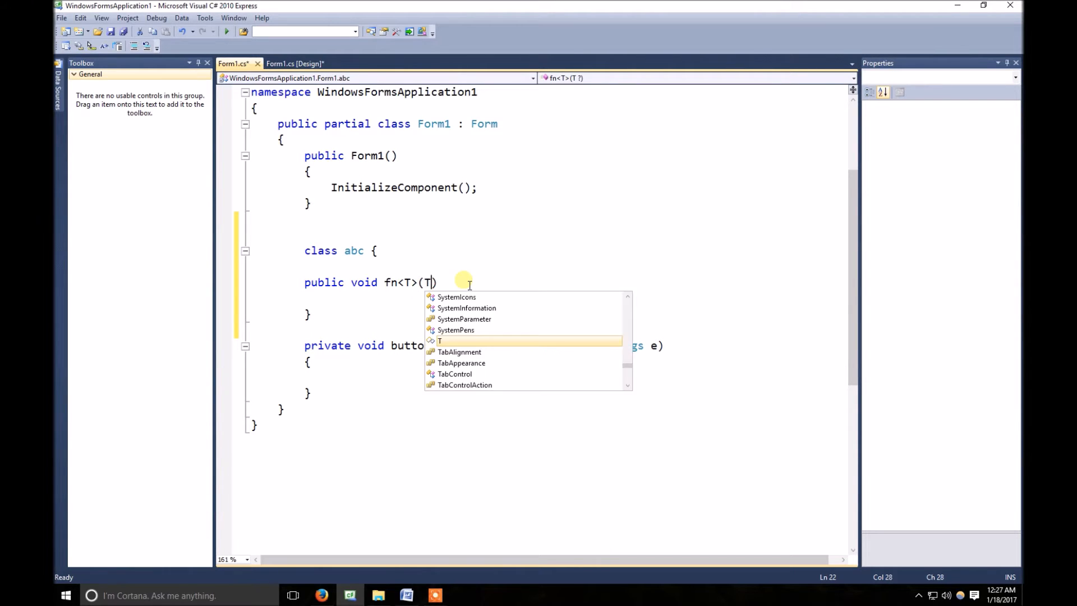
type("val1")
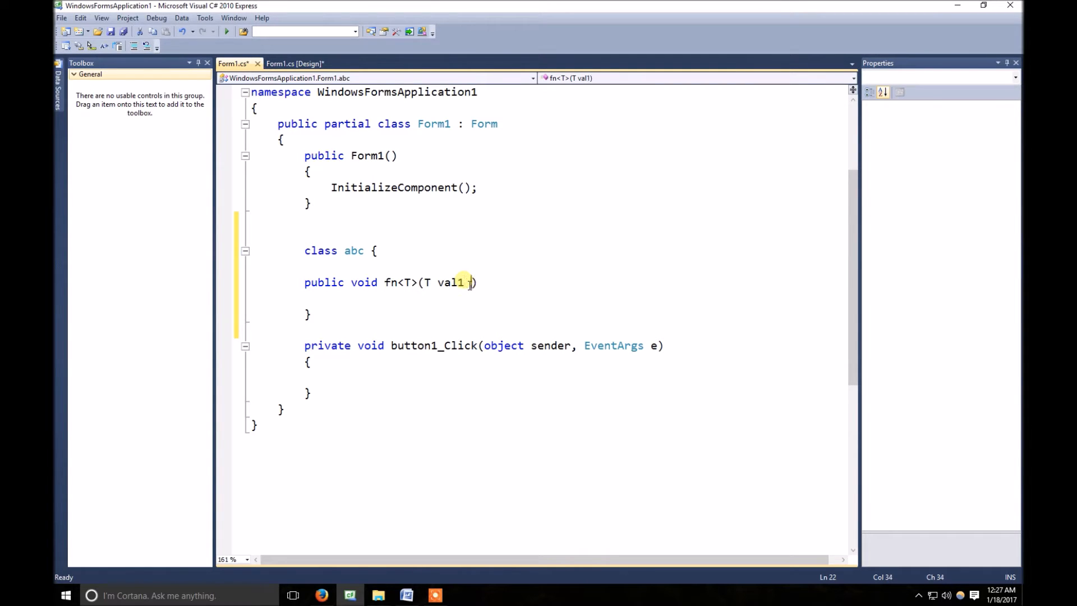
type(", T v")
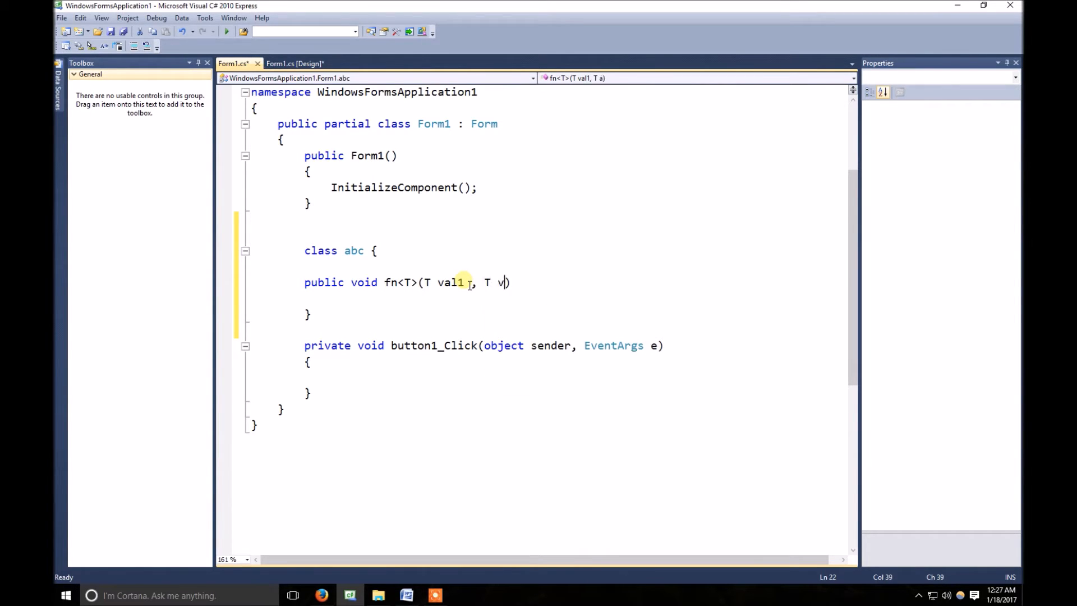
type("al2")
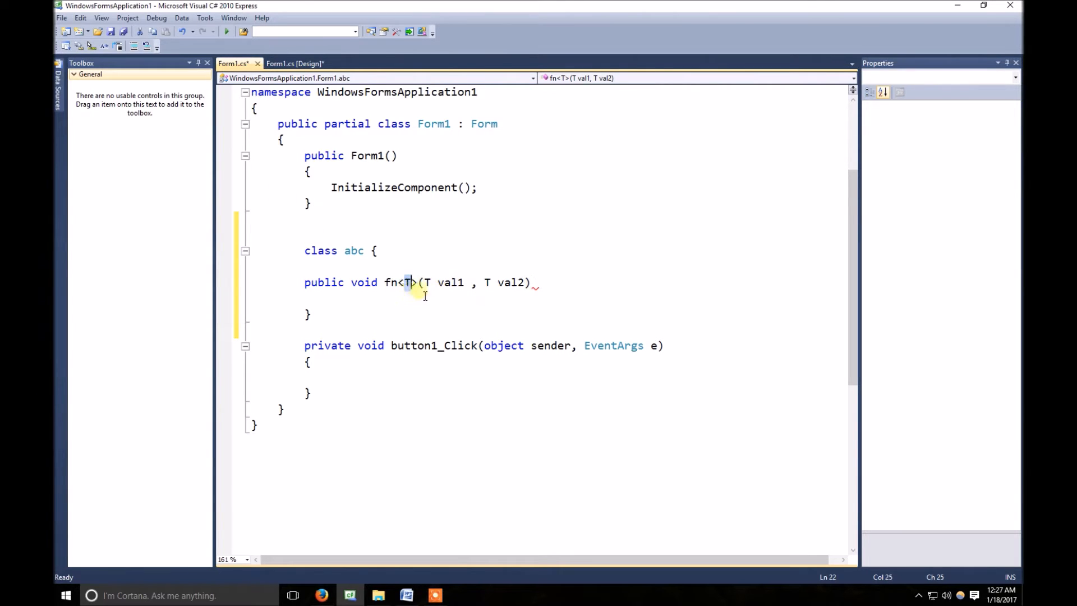
mouse_move(570, 288)
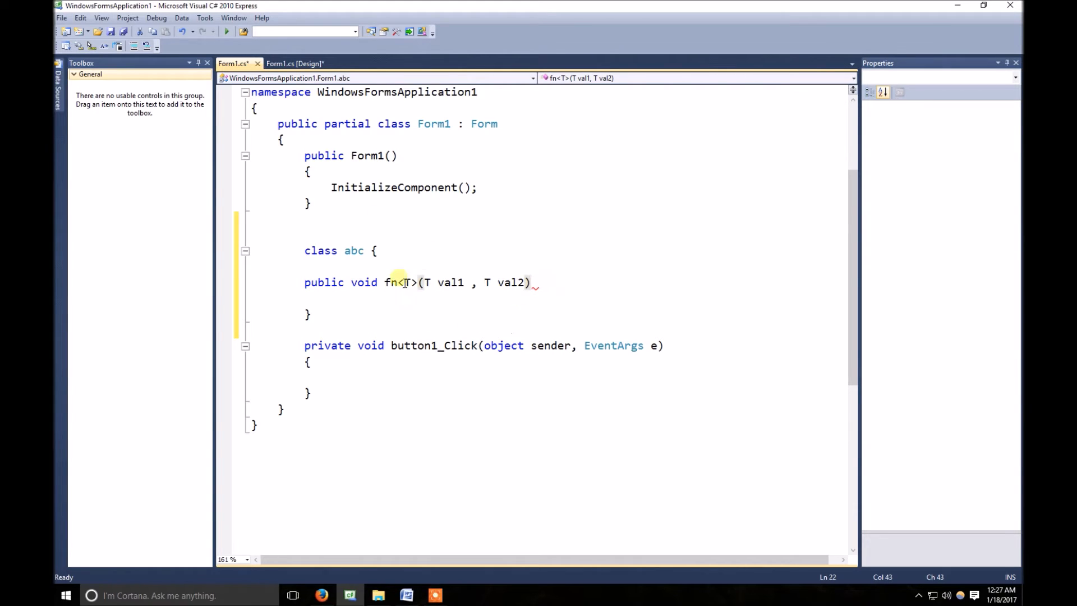
mouse_move(532, 326)
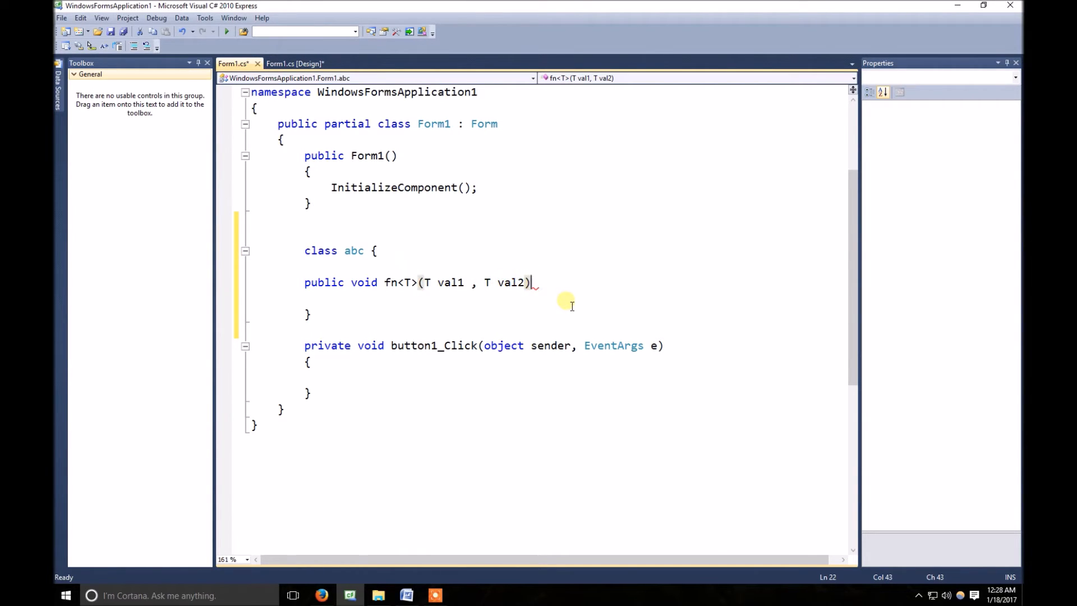
Open fn<T>'s body with a brace and add the condition if (val1.Equals(val2))
key("enter")
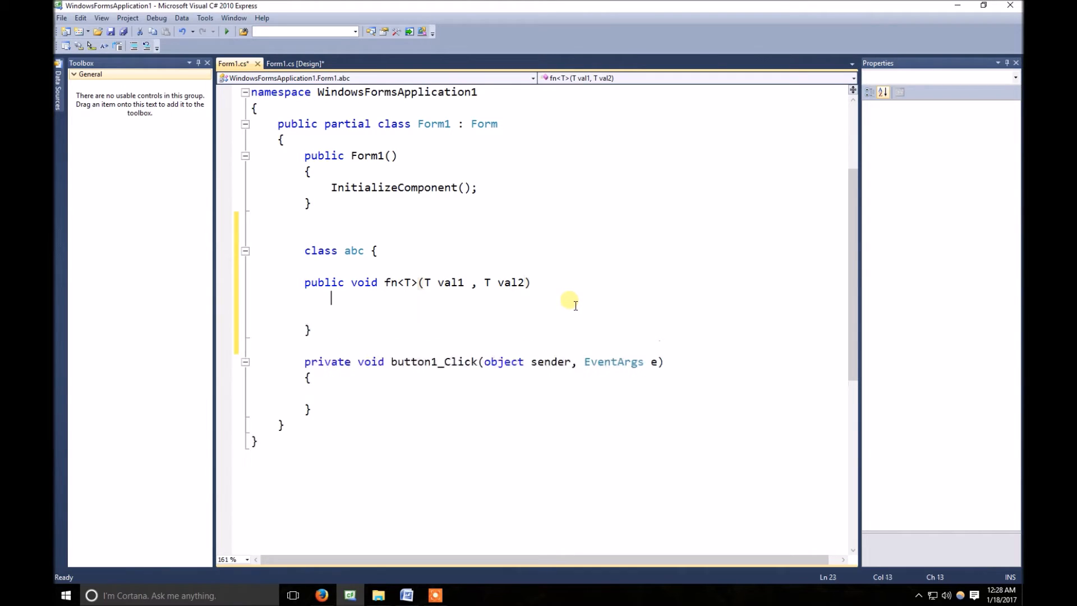
type("{")
type("}")
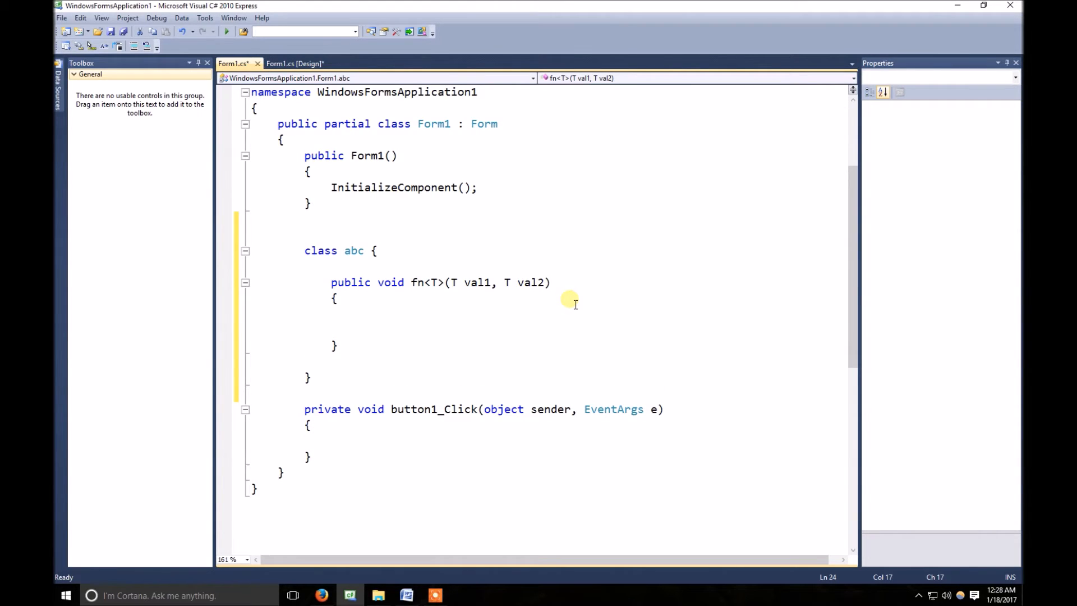
type("if")
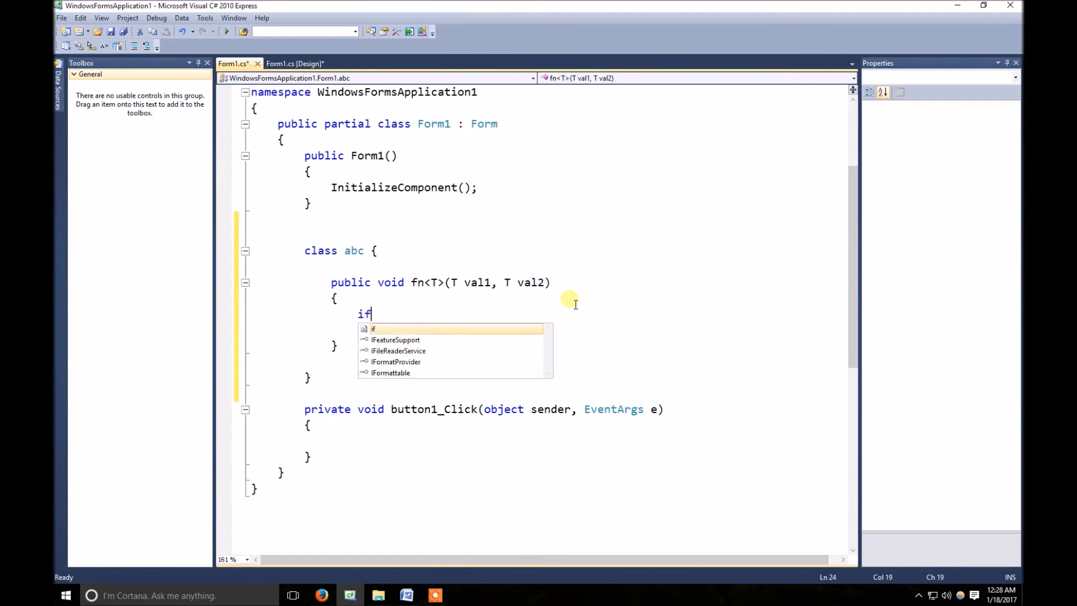
type("(v")
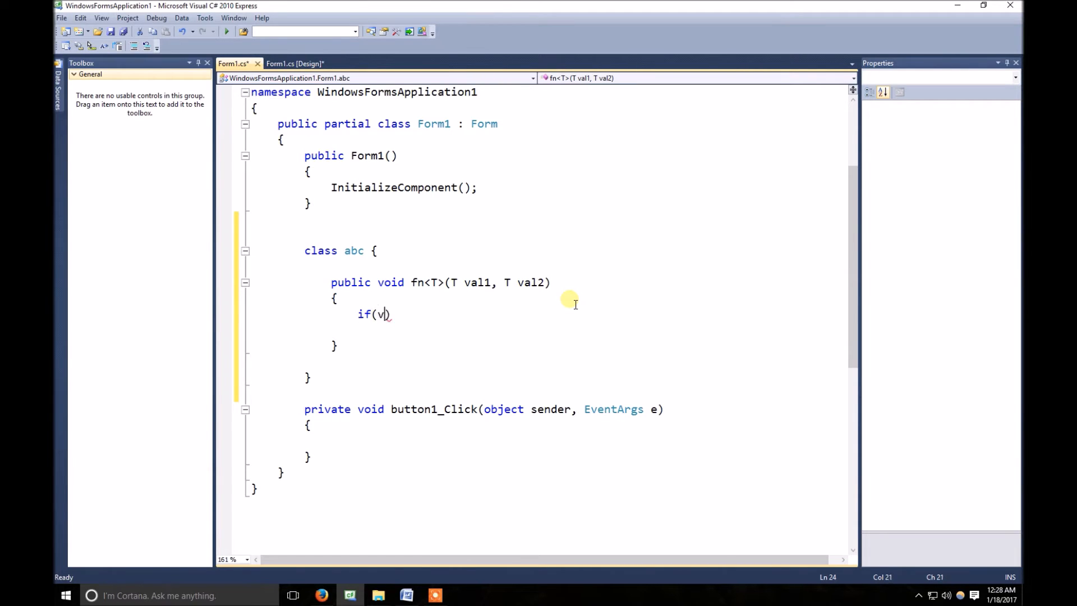
type("al1.")
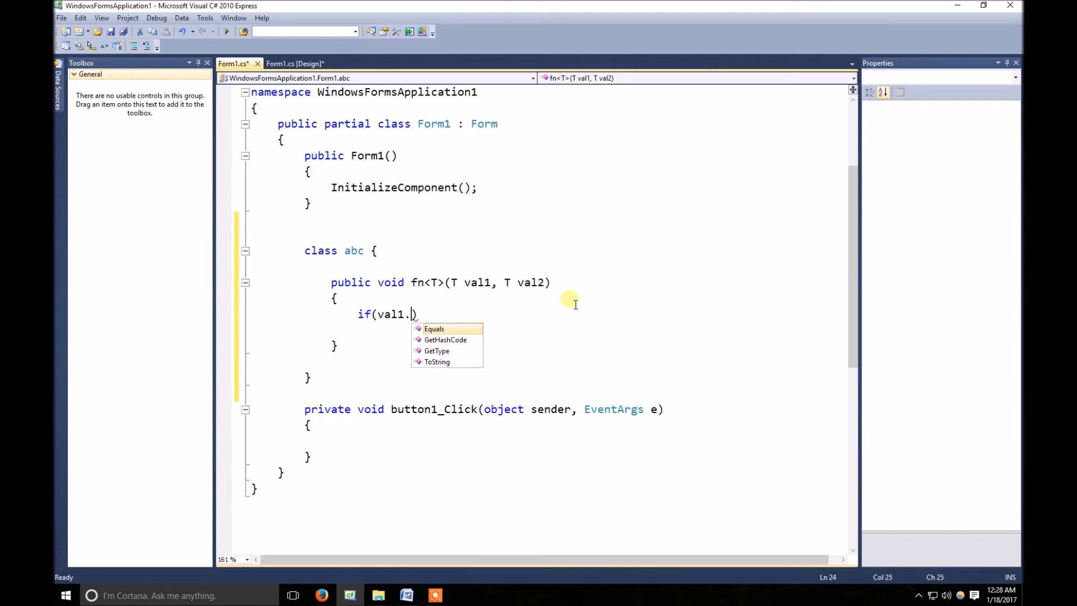
type("Equals(v")
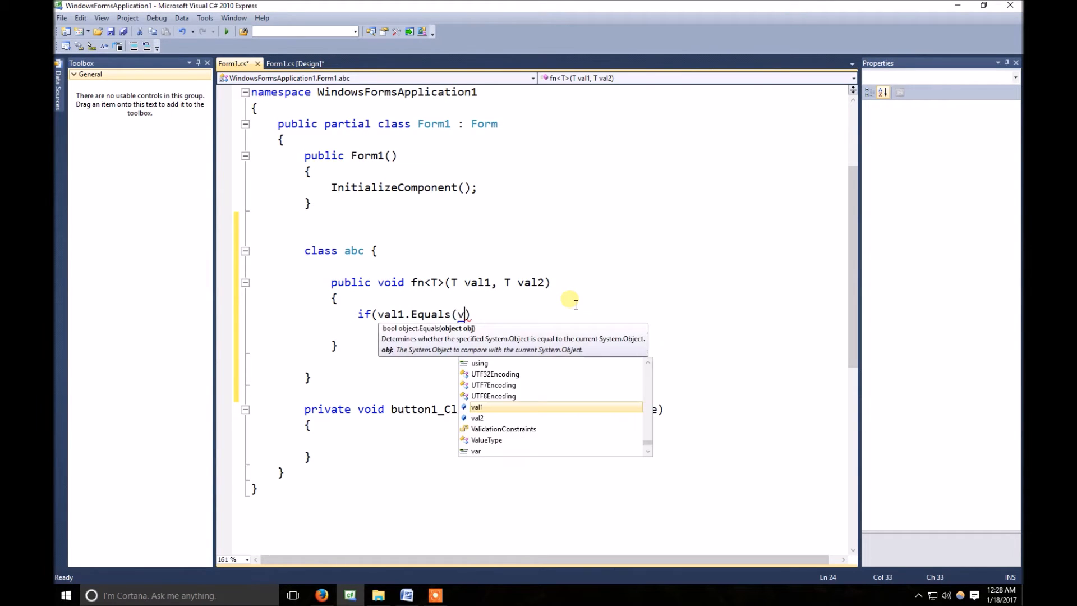
type("al2")
type("{ ")
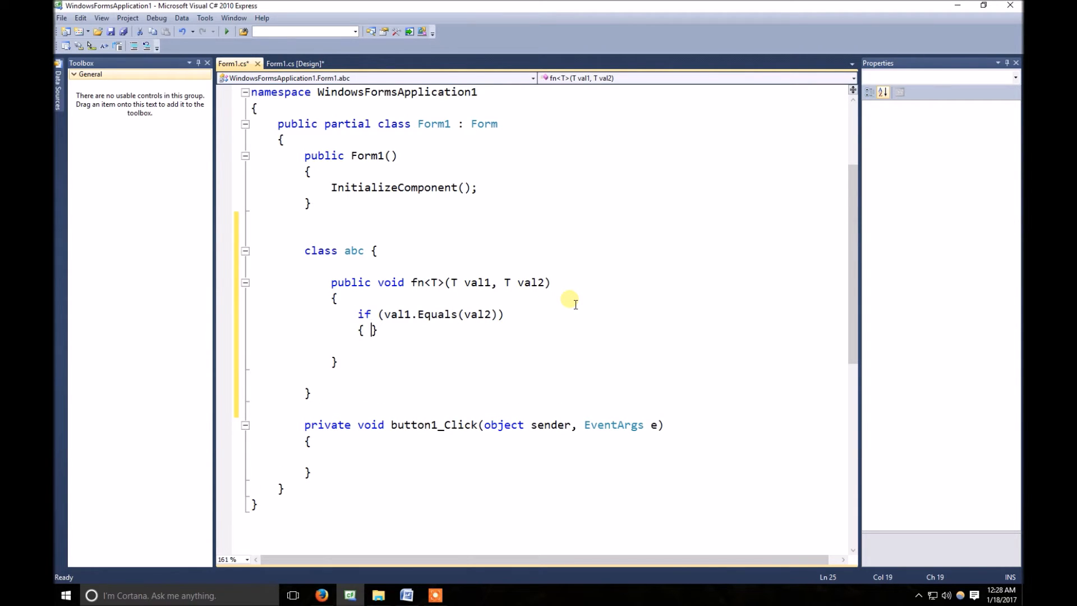
Add MessageBox.Show("values are equal"); inside the if block
type("me")
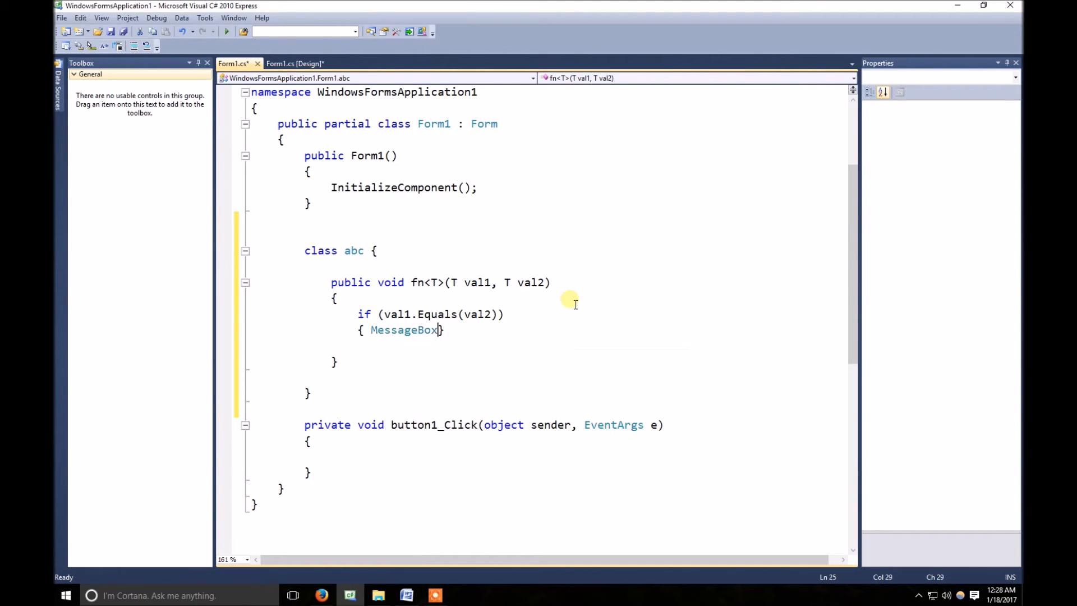
type(".Show()")
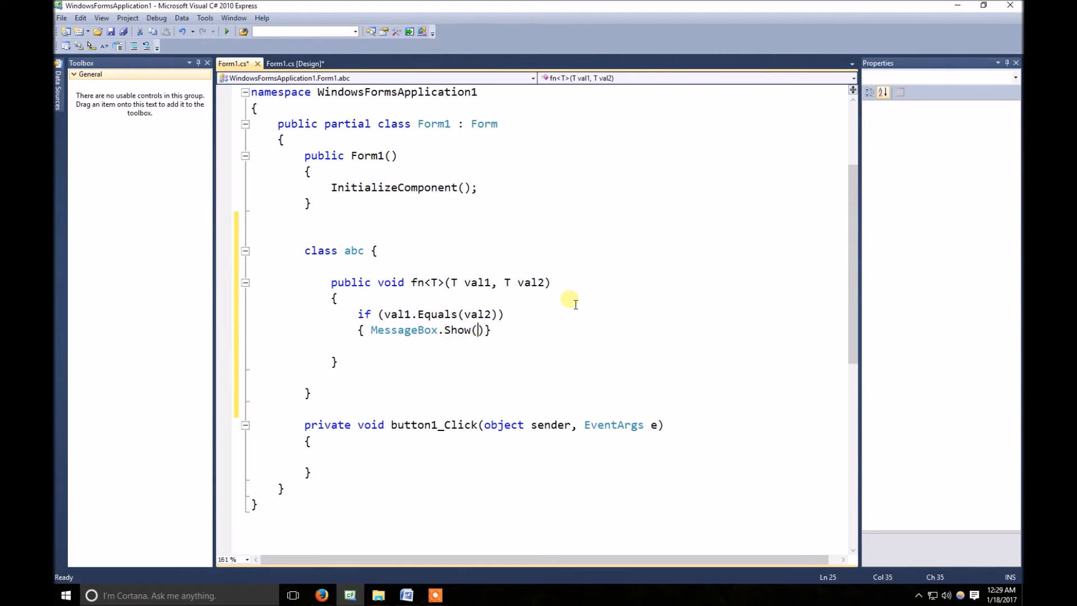
type("\"value\"")
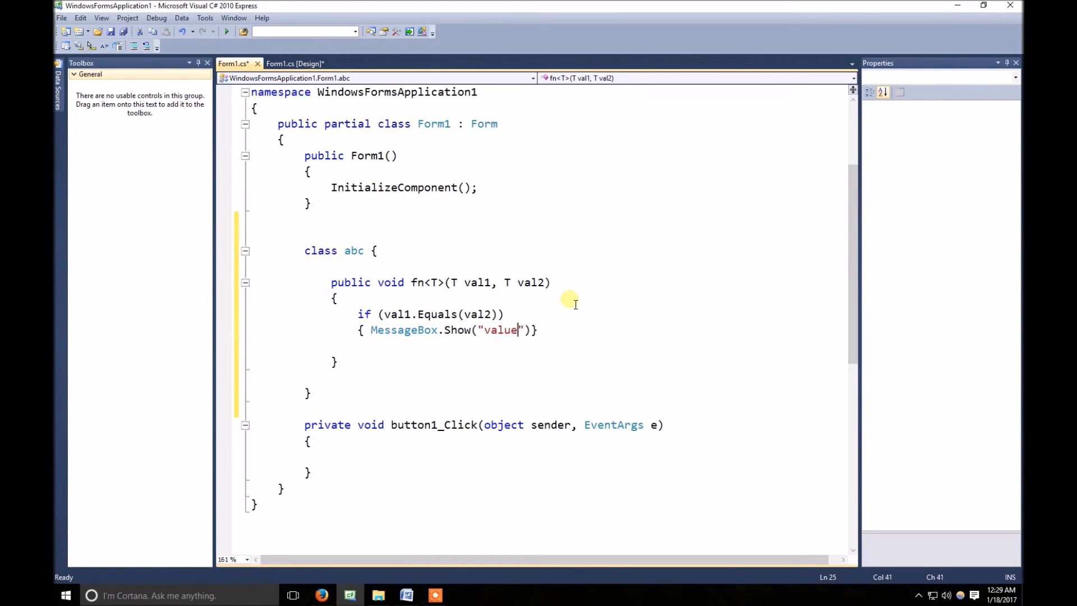
type("s are w")
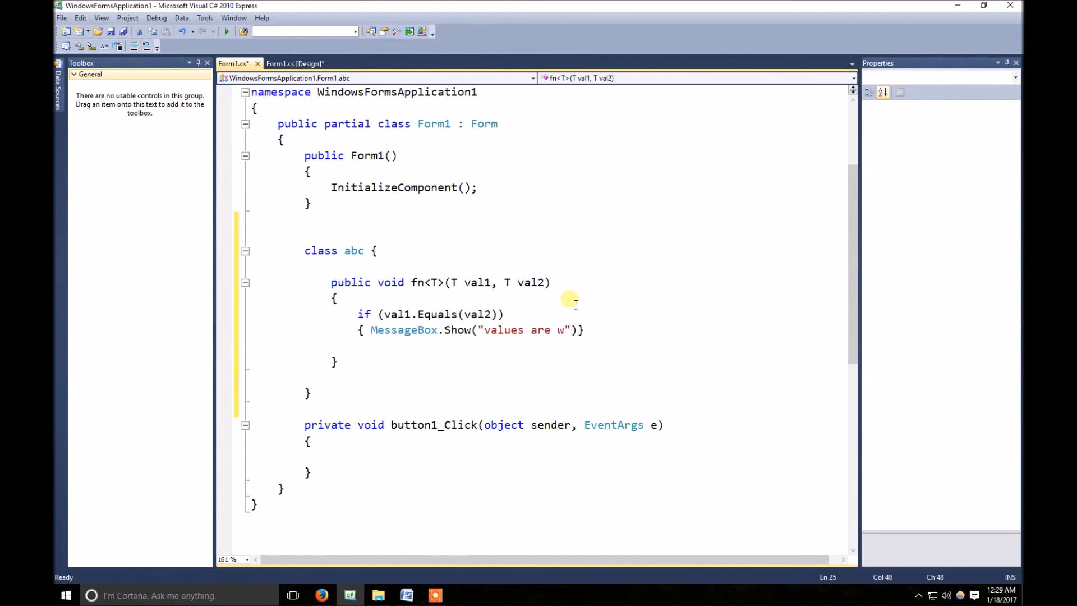
type("equal")
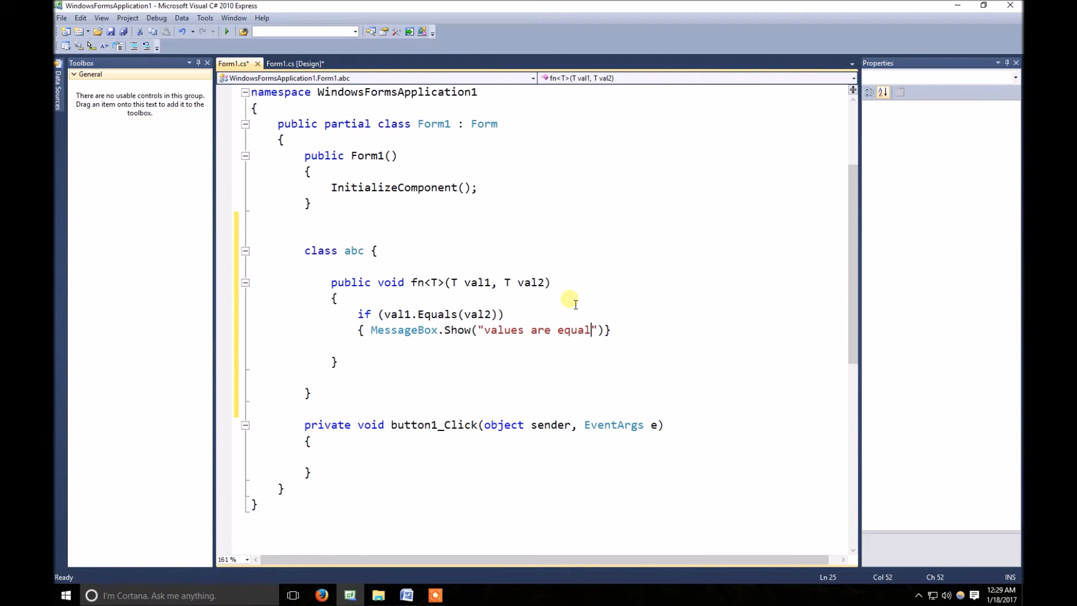
type(";")
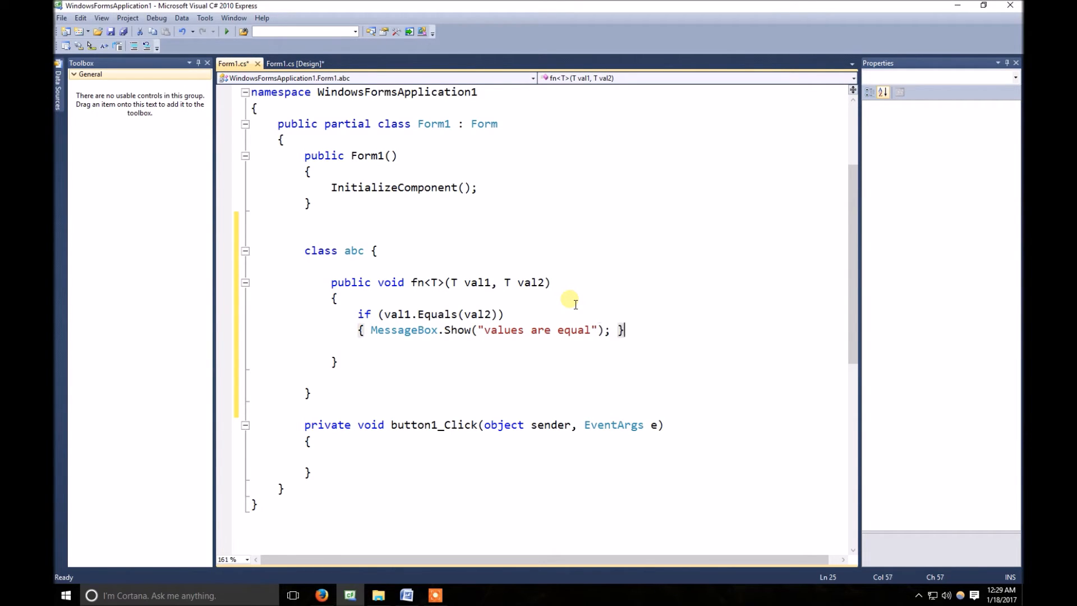
Add an else branch that shows the "not equal" message box
type("else if")
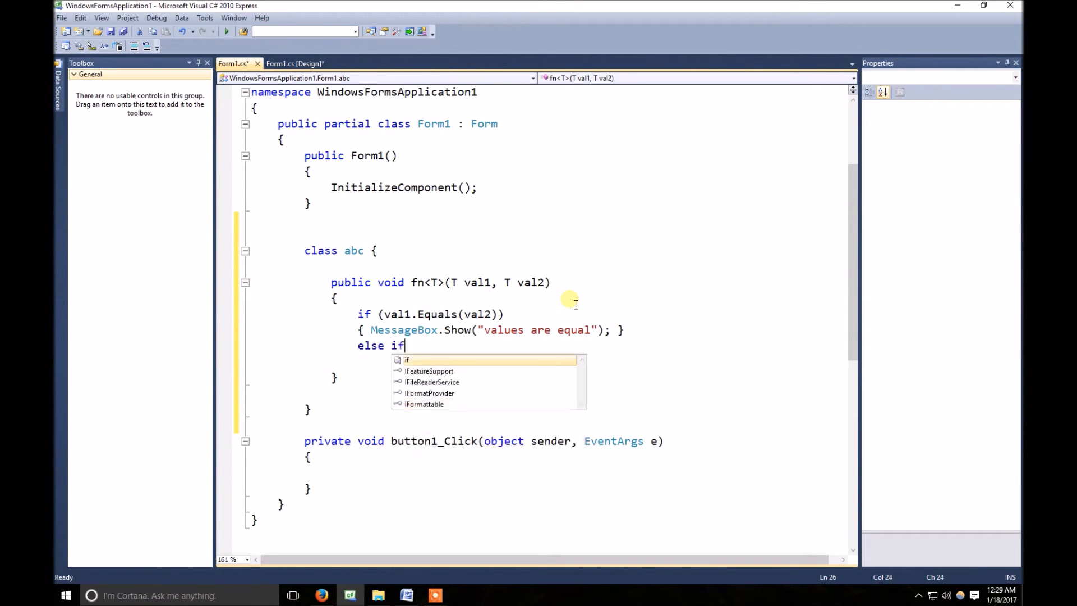
type("(")
type("{ ")
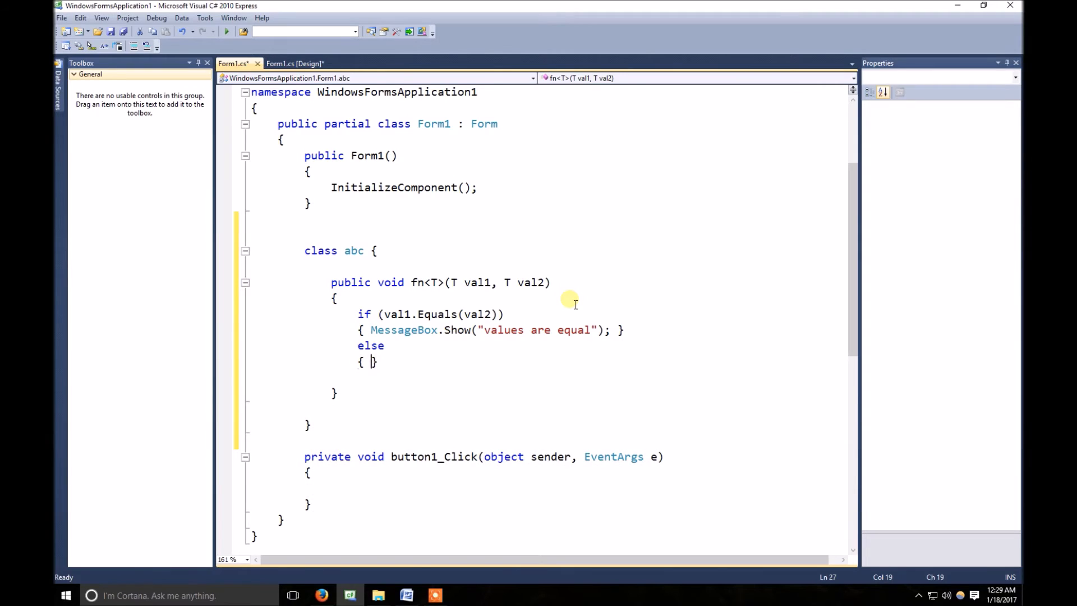
type("MessageBox")
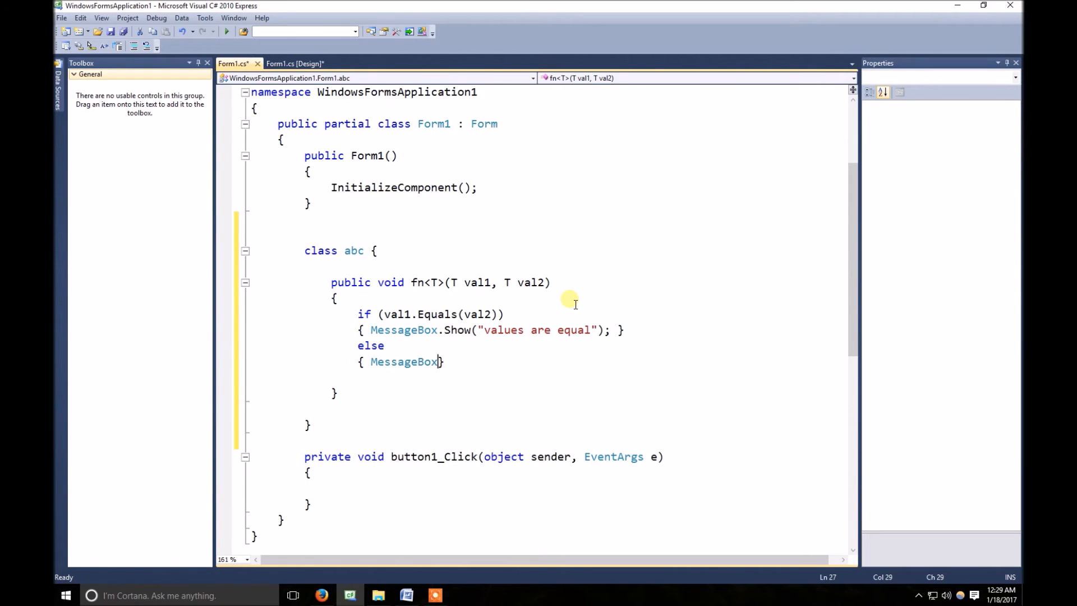
type(".Show()")
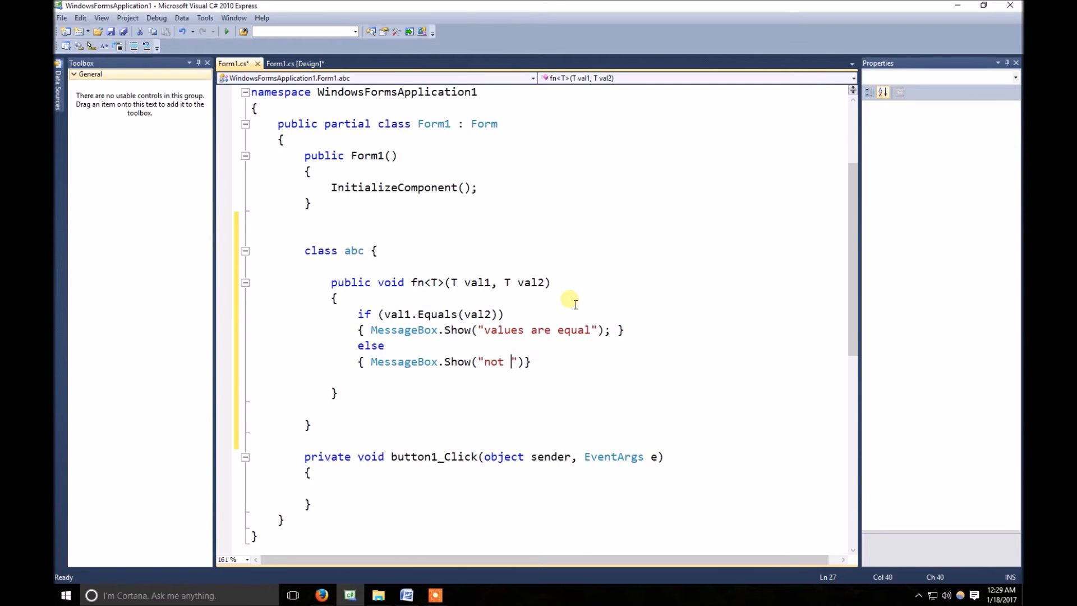
type("equa")
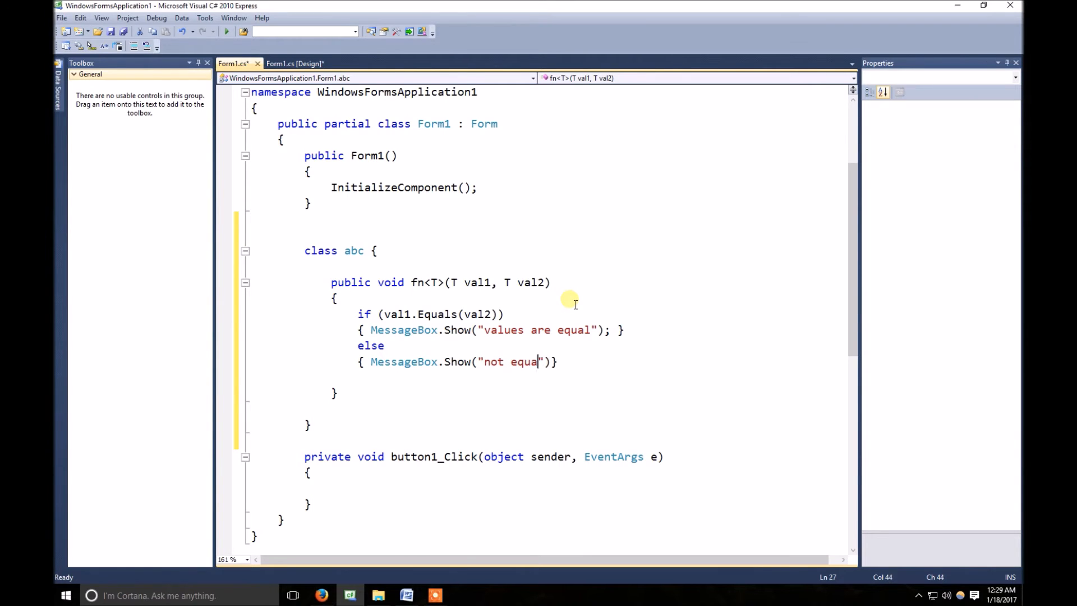
type("l);")
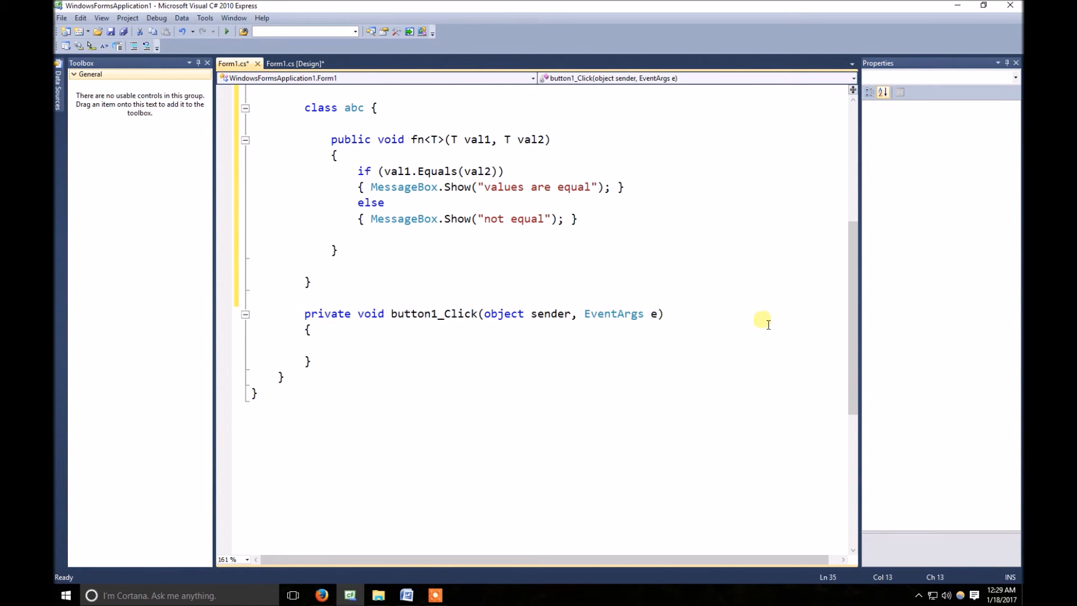
Declare abc obj = new abc(); in button1_Click
type("abc obj =")
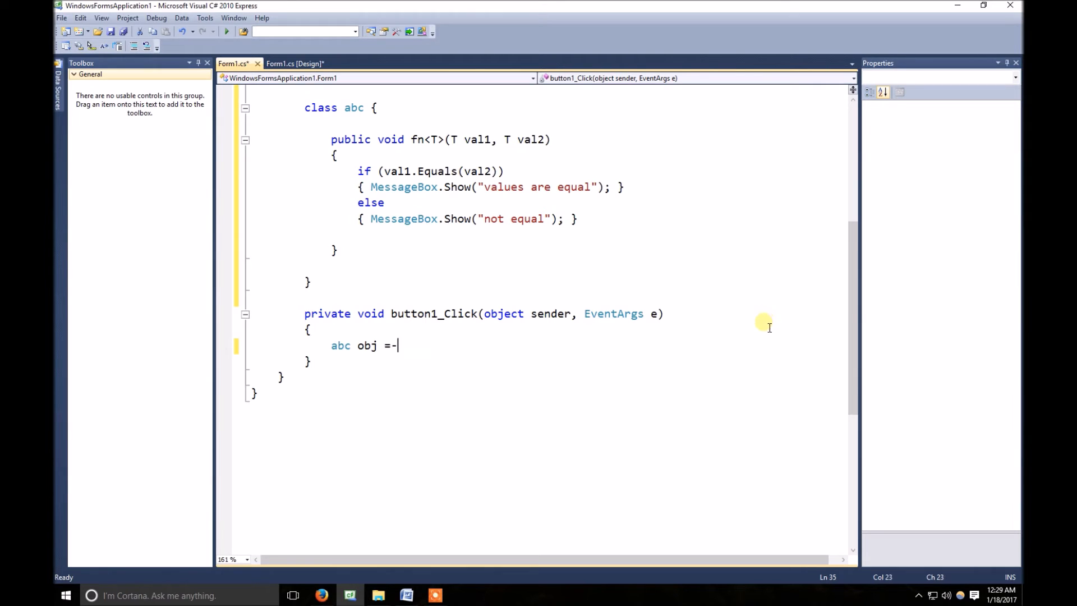
type("new o")
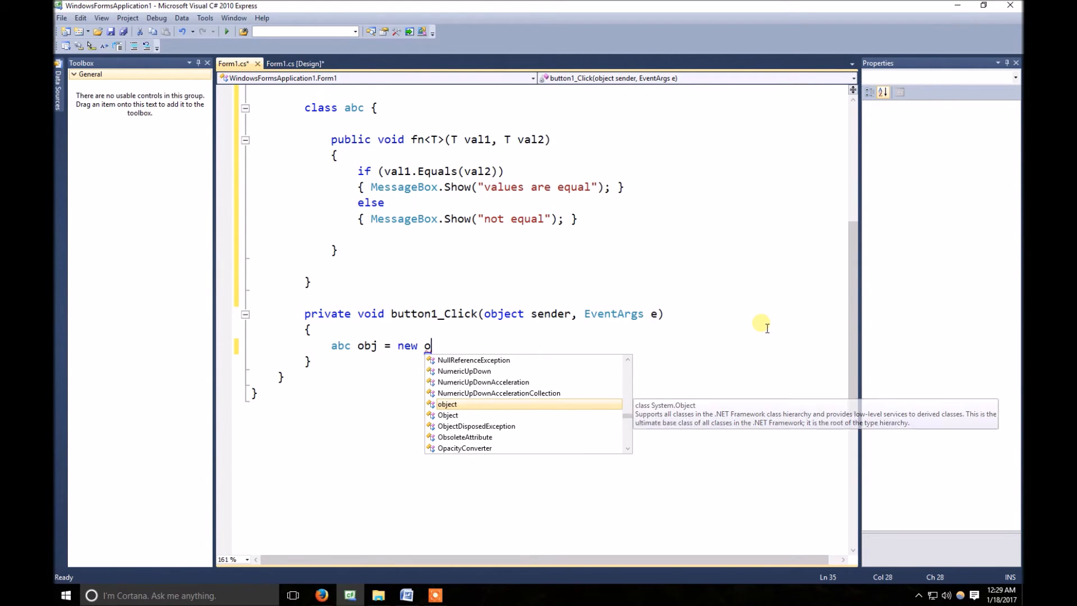
type("abc")
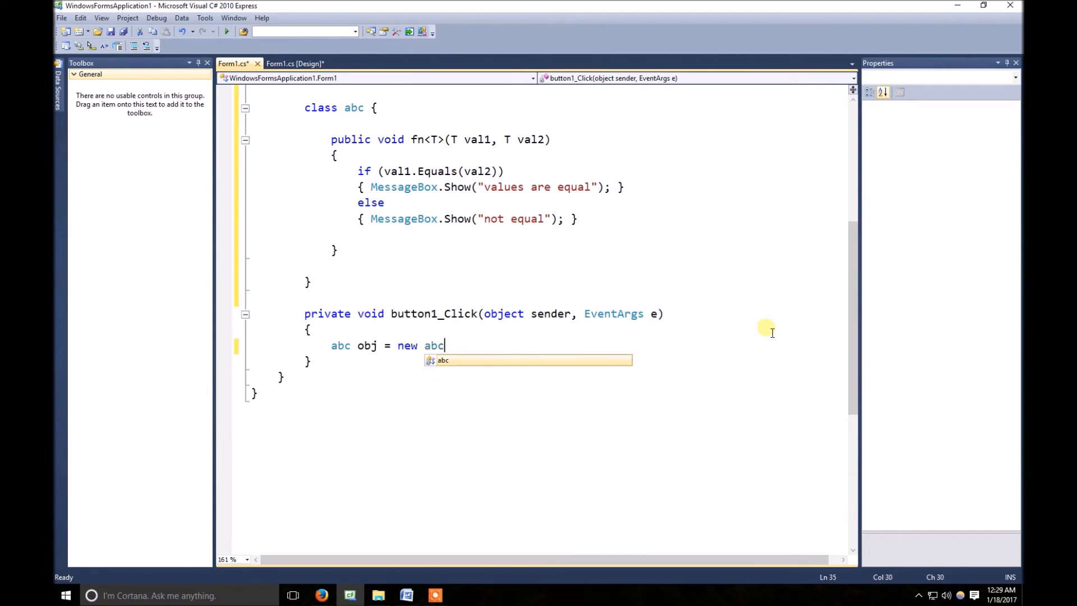
type("();")
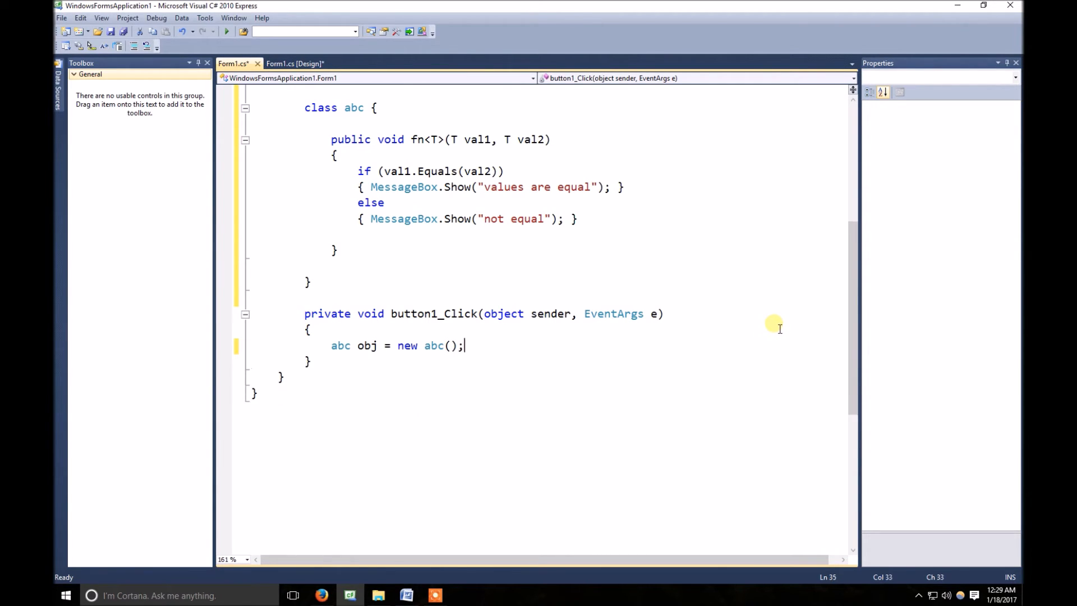
Call obj.fn<int>(5, 6); on the new object
type("obk")
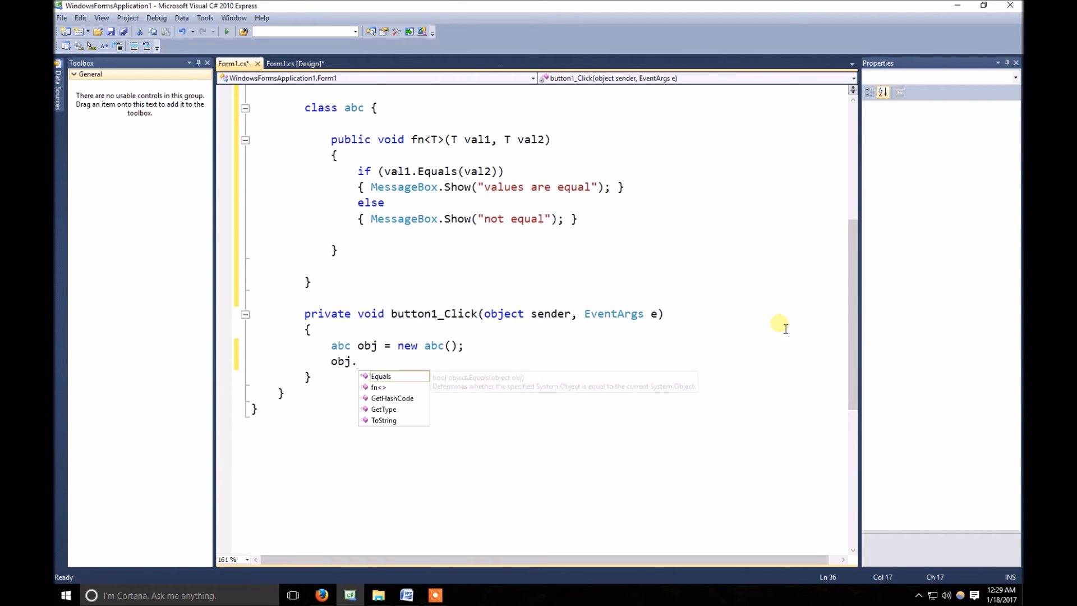
type("fn")
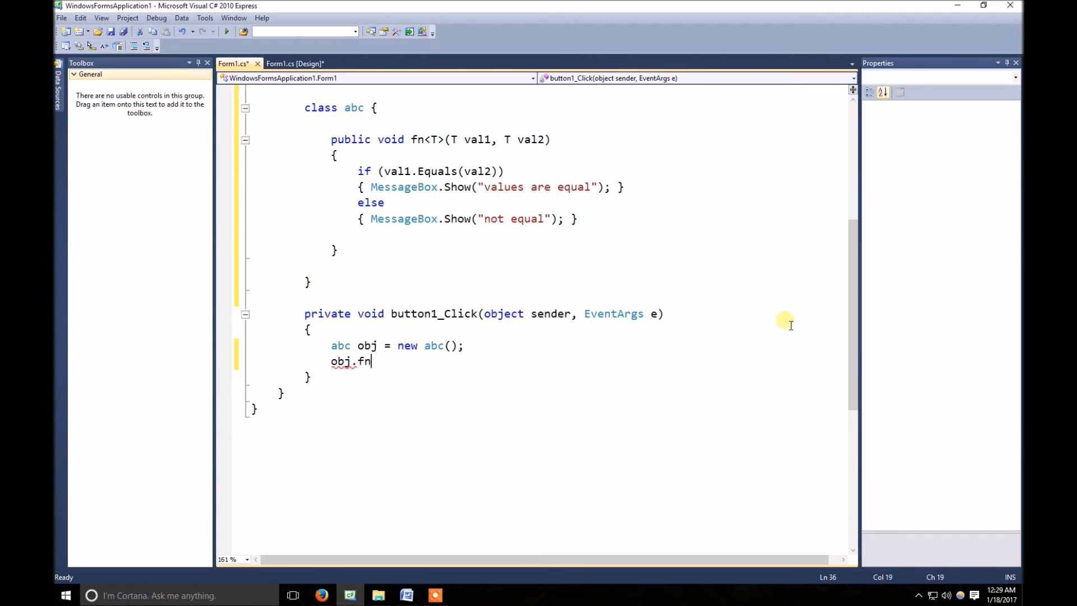
type("<>")
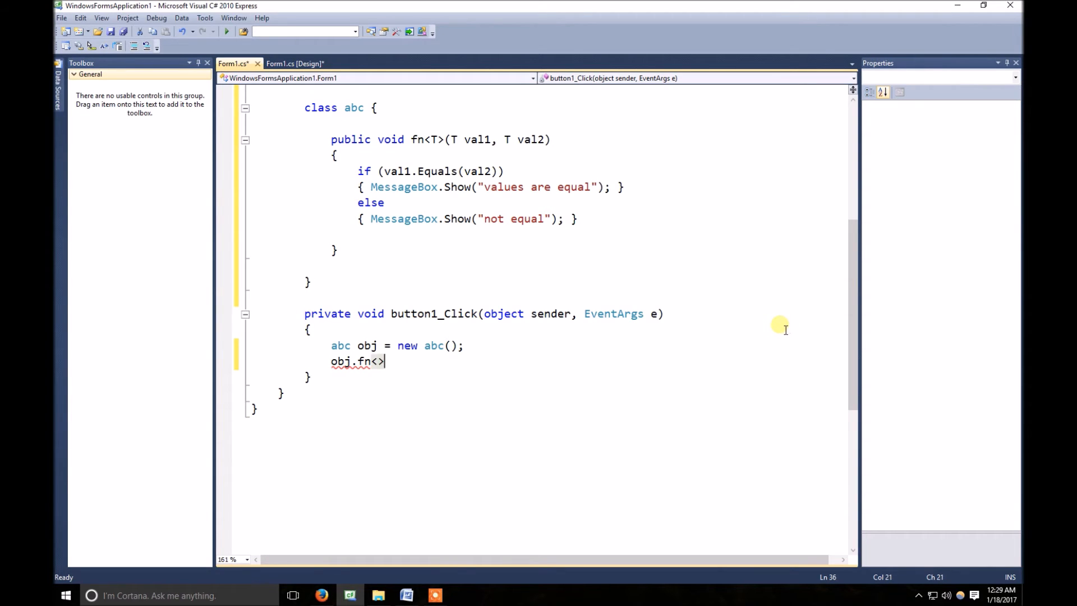
type("int")
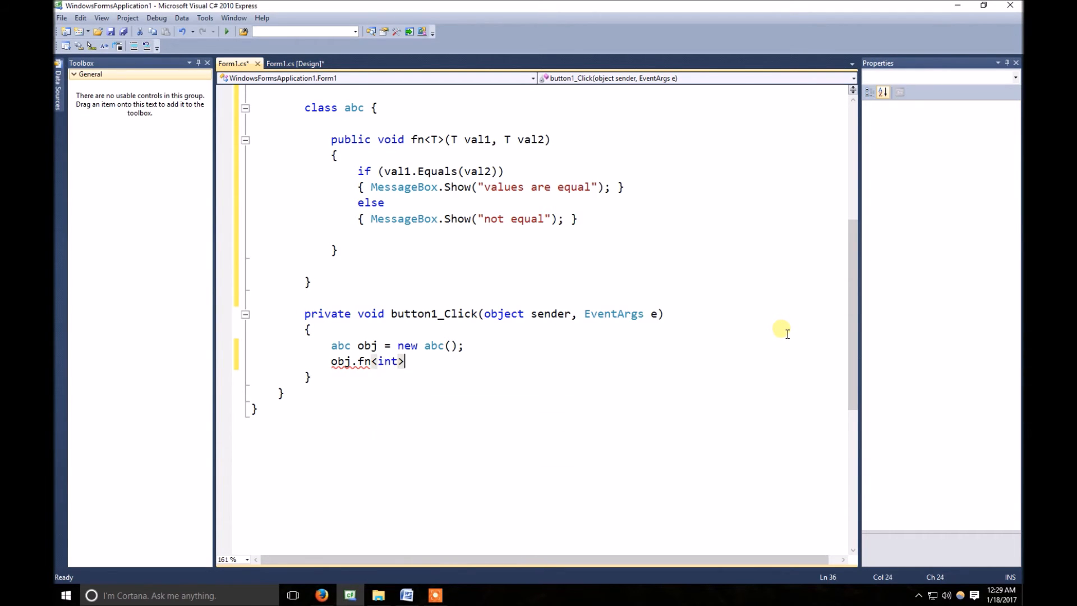
type("=")
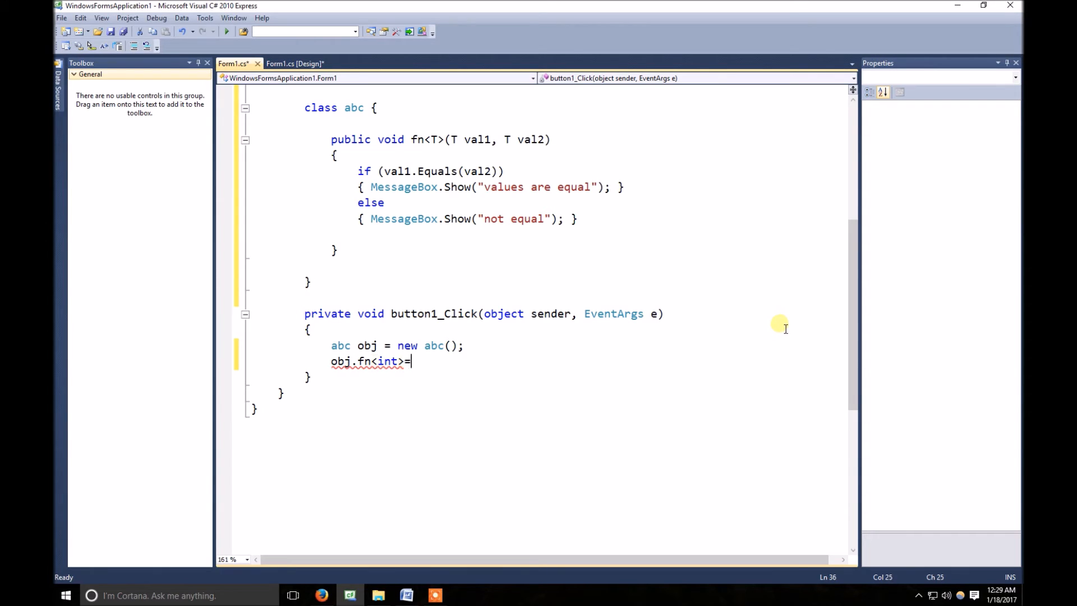
type("()")
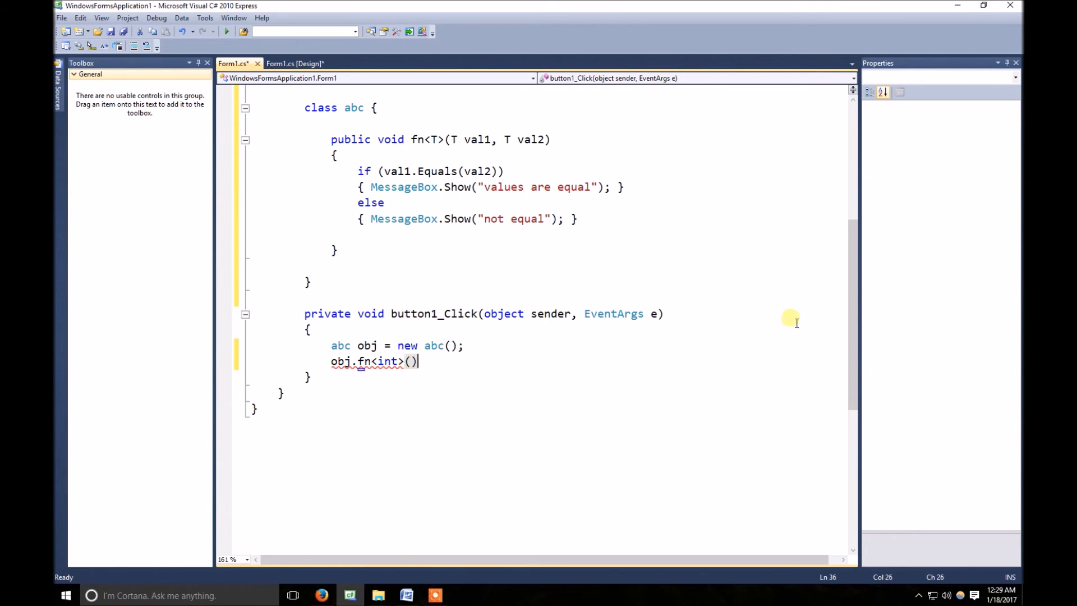
type("5")
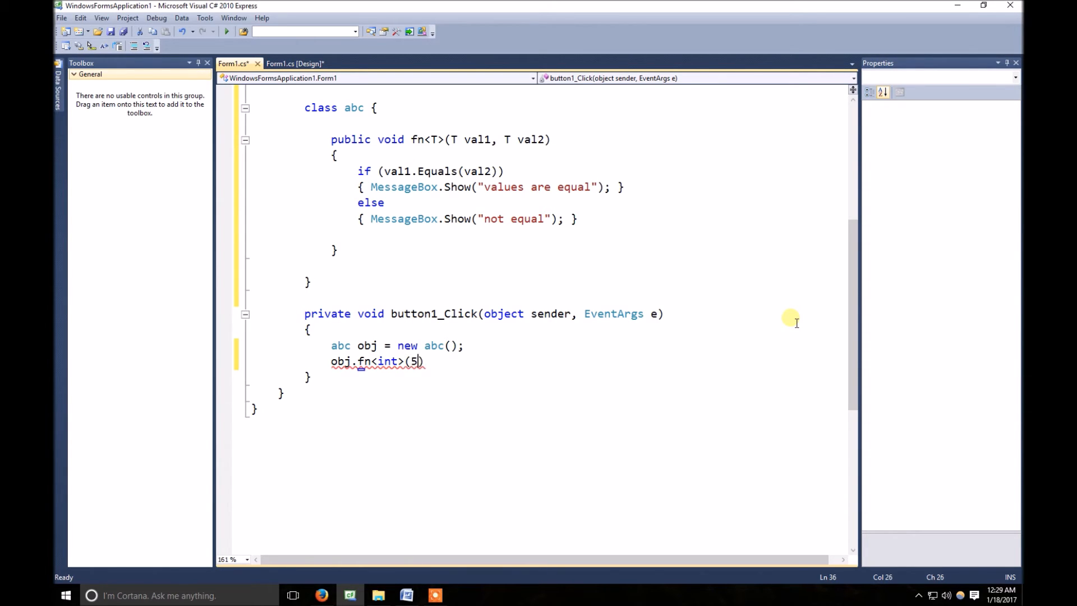
type(",6")
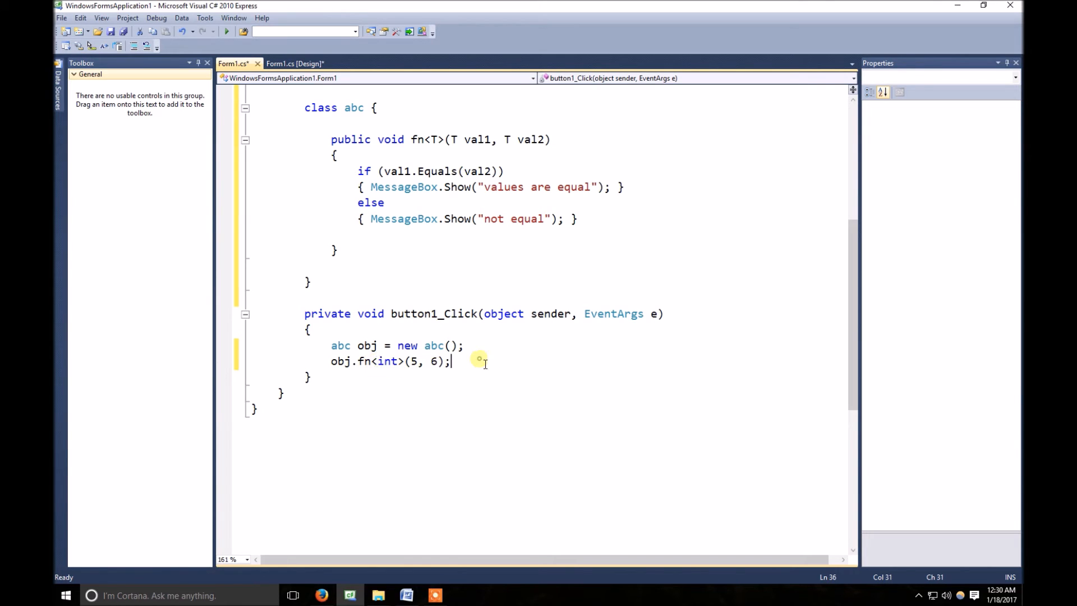
Declare a second object with abc obj2 = new abc(); below the first call
type("abc")
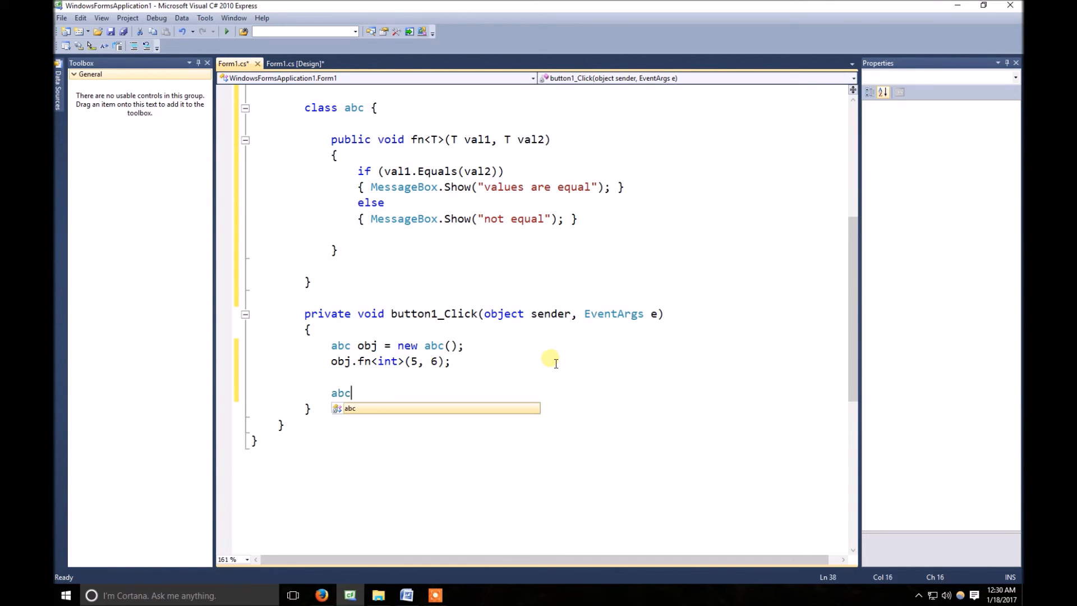
type("obj")
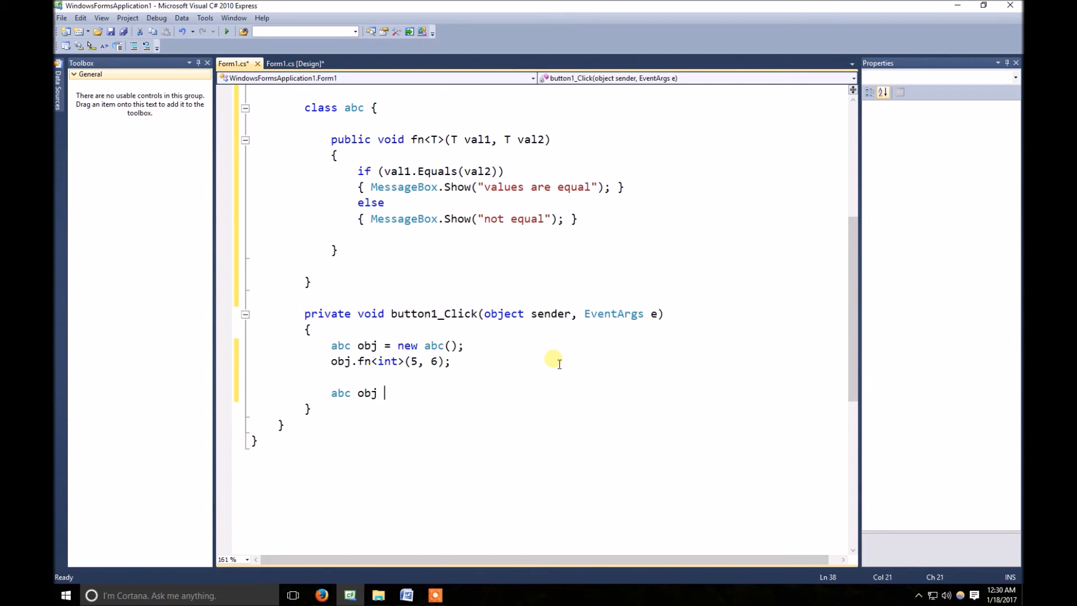
type("2")
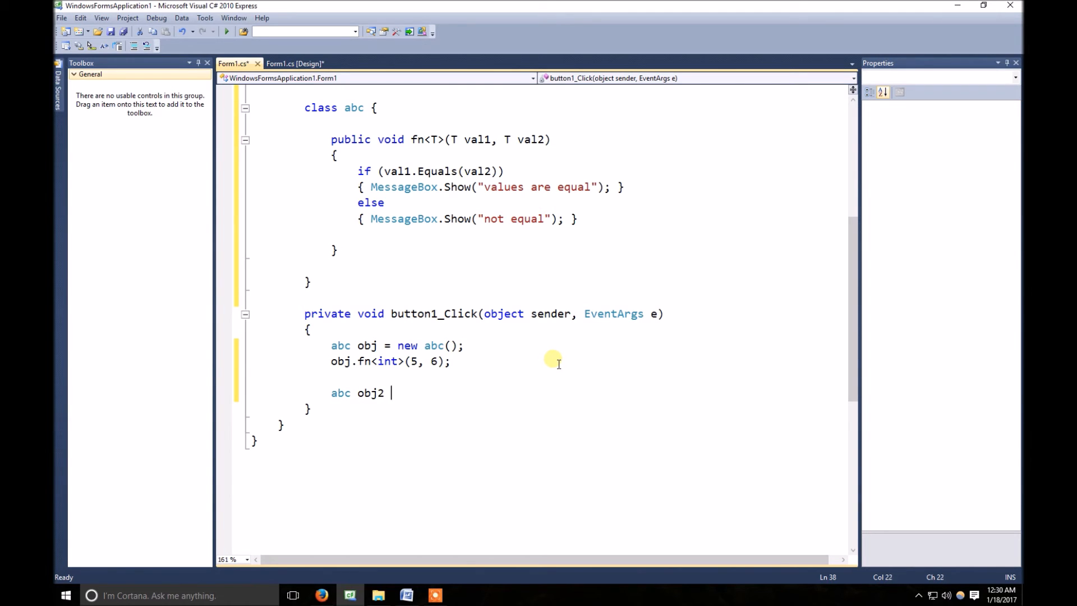
type("= new abc();")
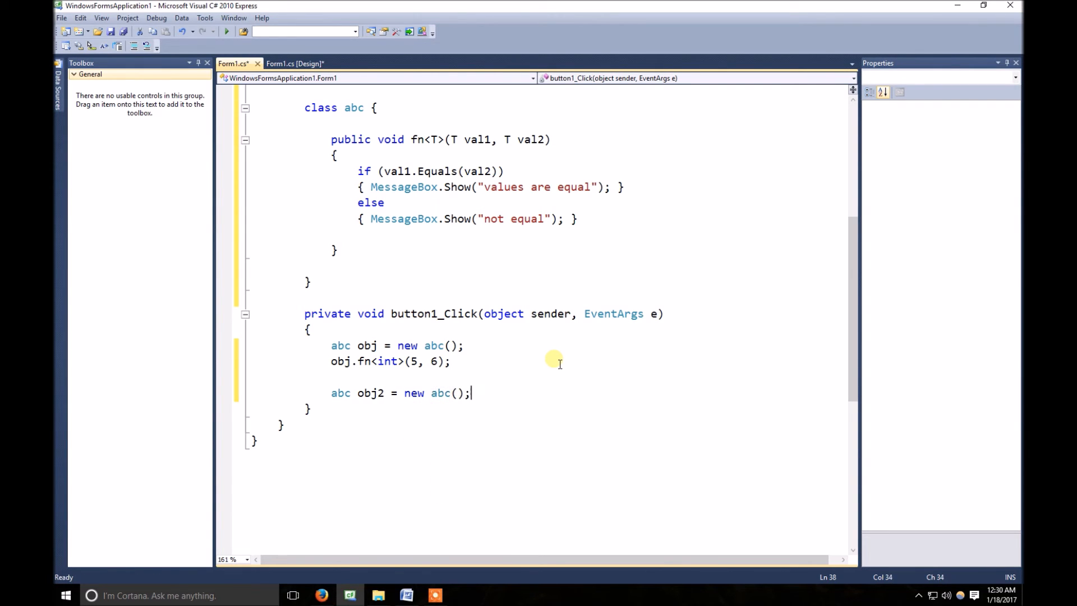
Call obj2.fn<string>("one", "one"); on the second object
type("ob")
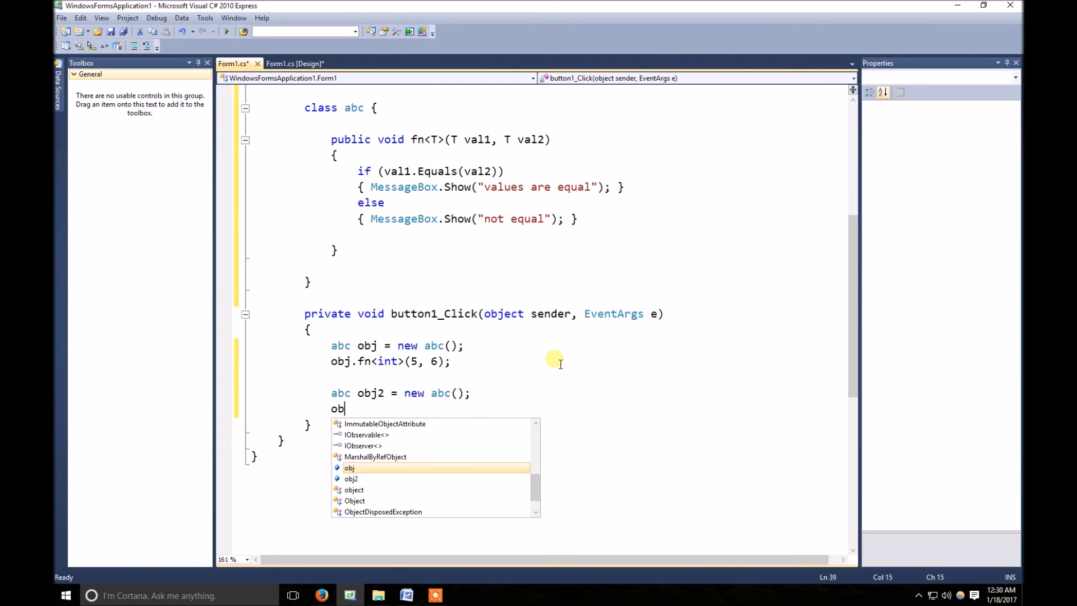
type("j2.")
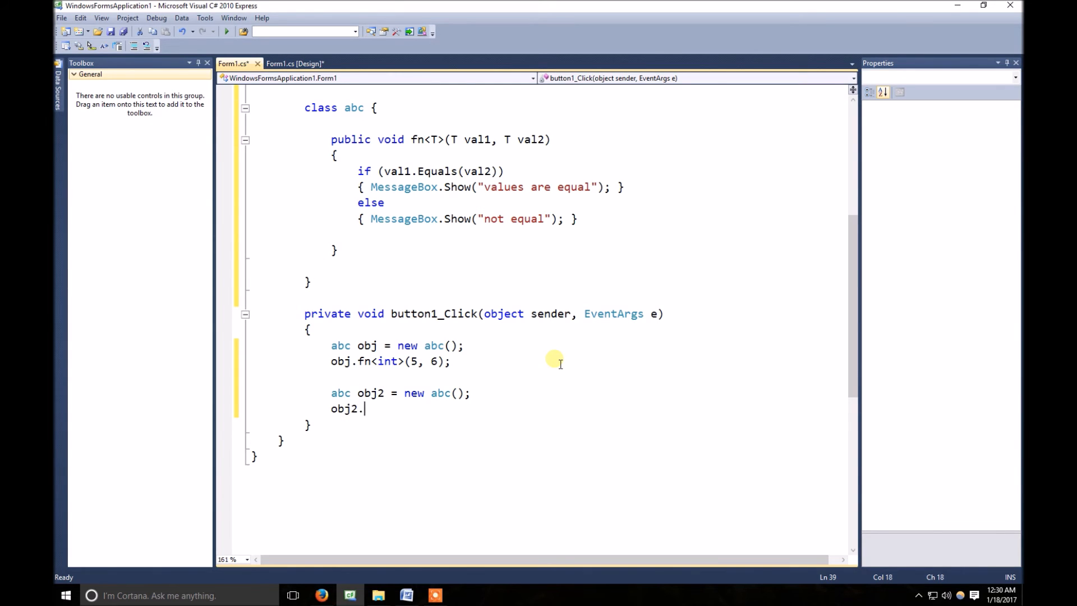
type("fn(")
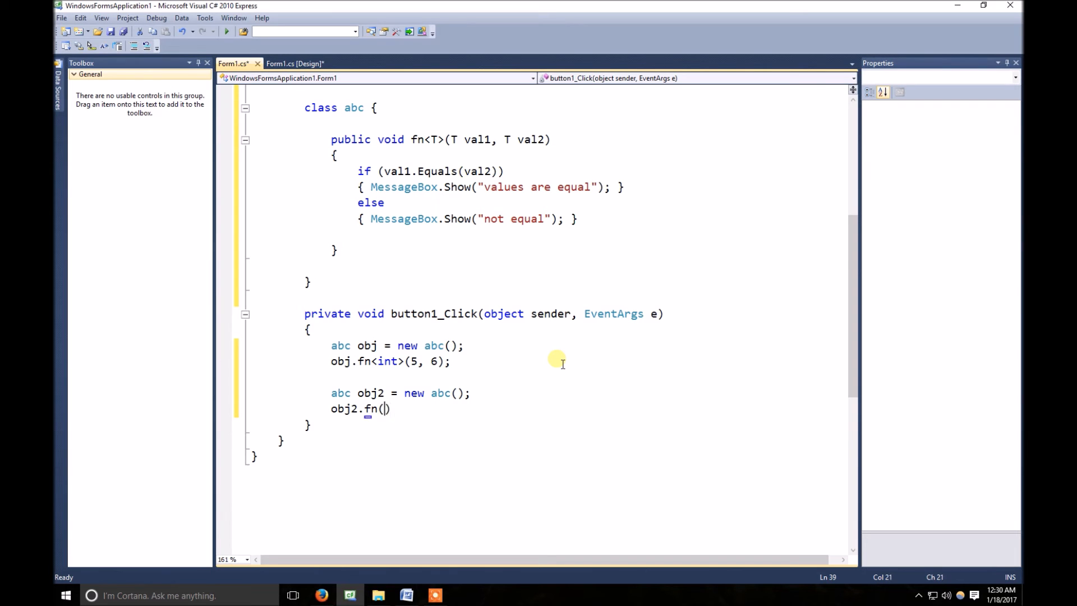
type("<>")
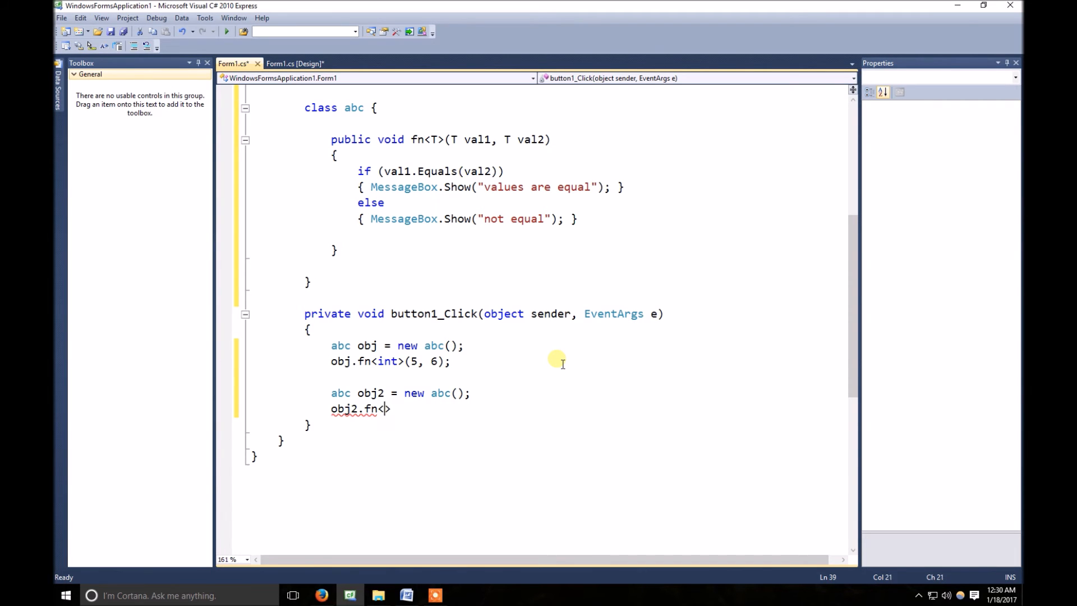
type("string")
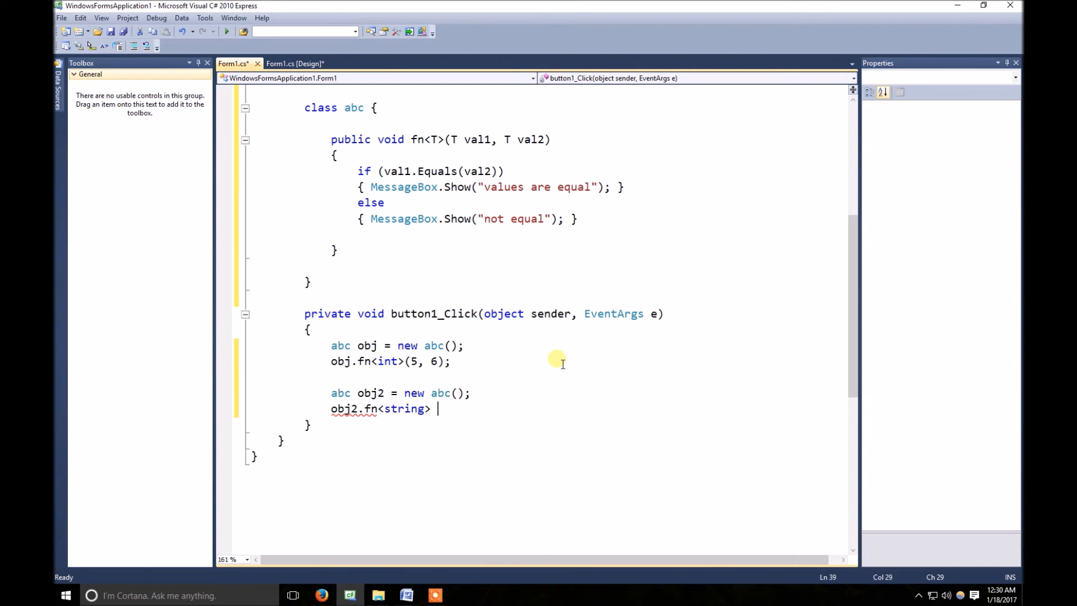
type("(\"\")")
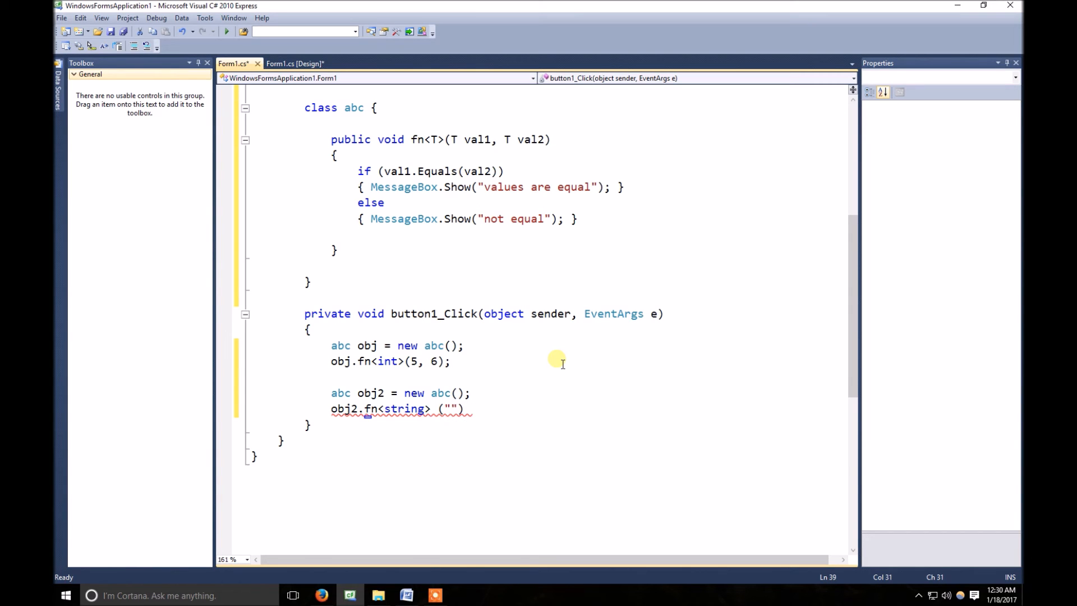
type("one")
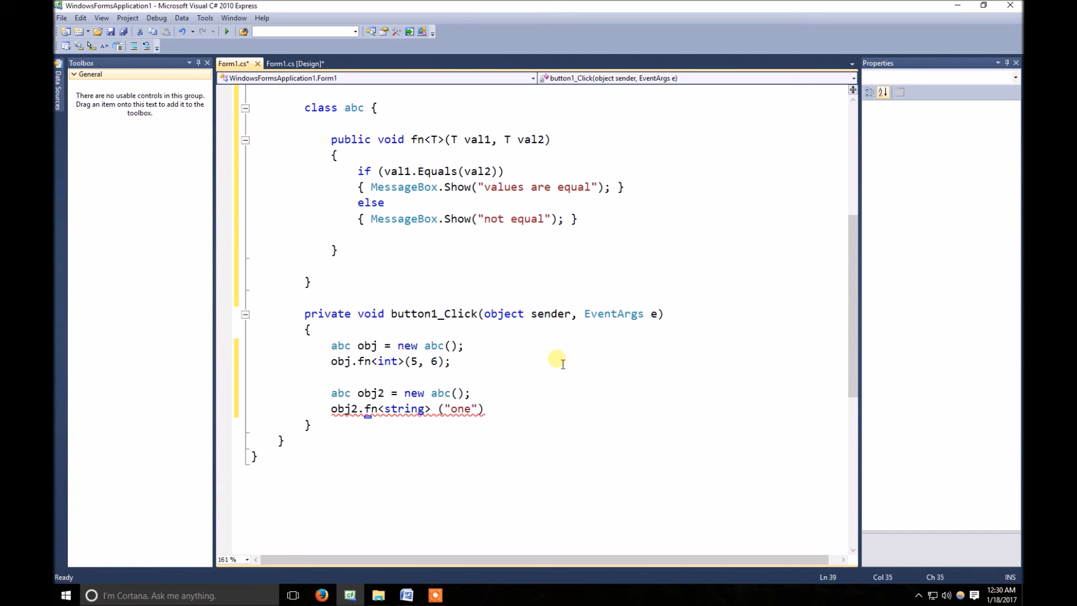
type(",\"on")
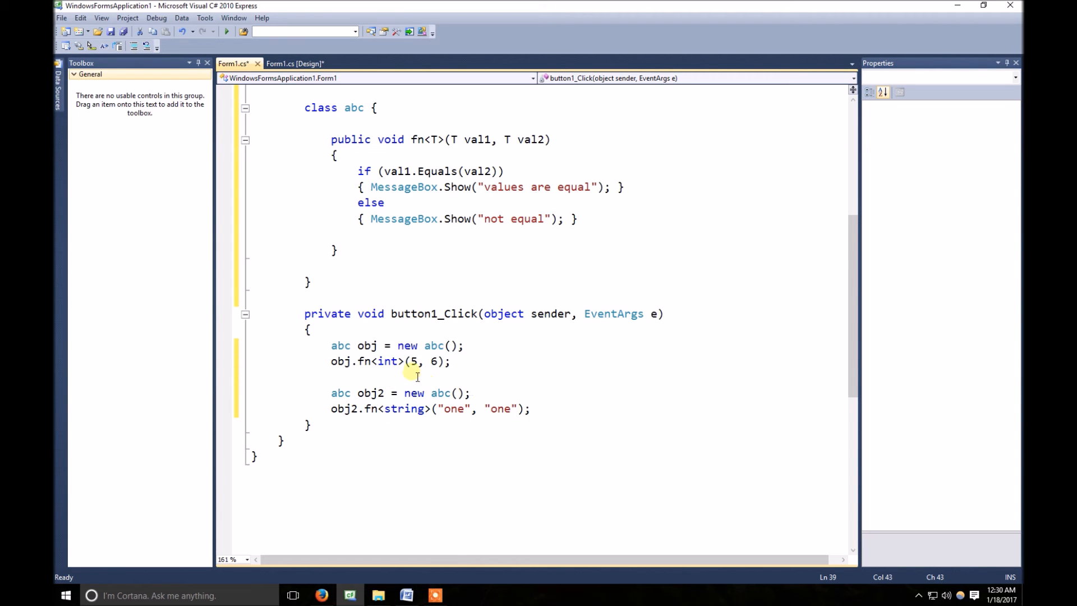
double_click(388, 360)
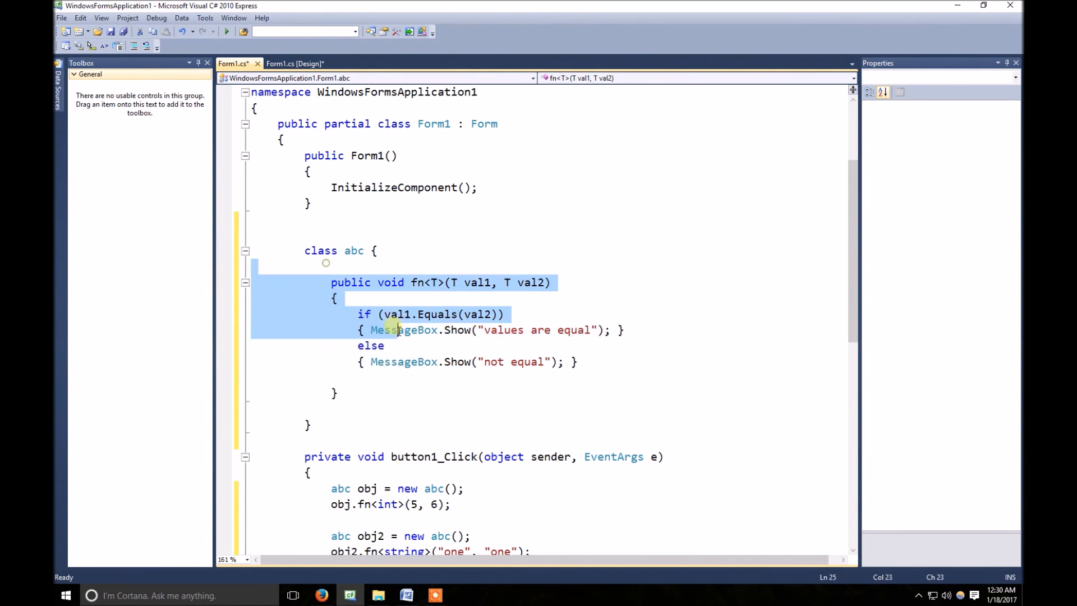
scroll("down", 3)
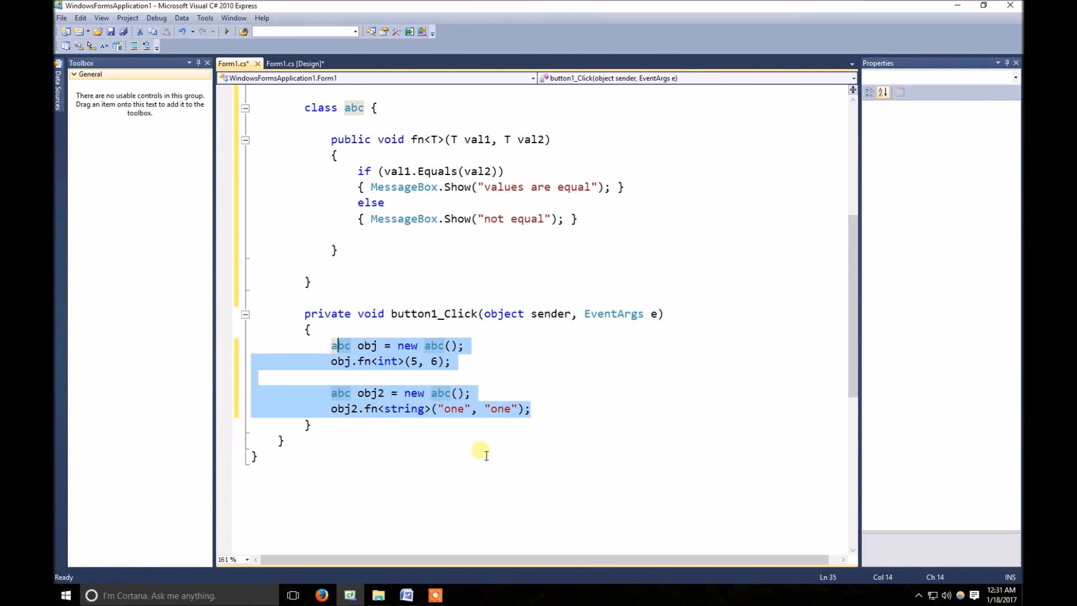
left_click(395, 384)
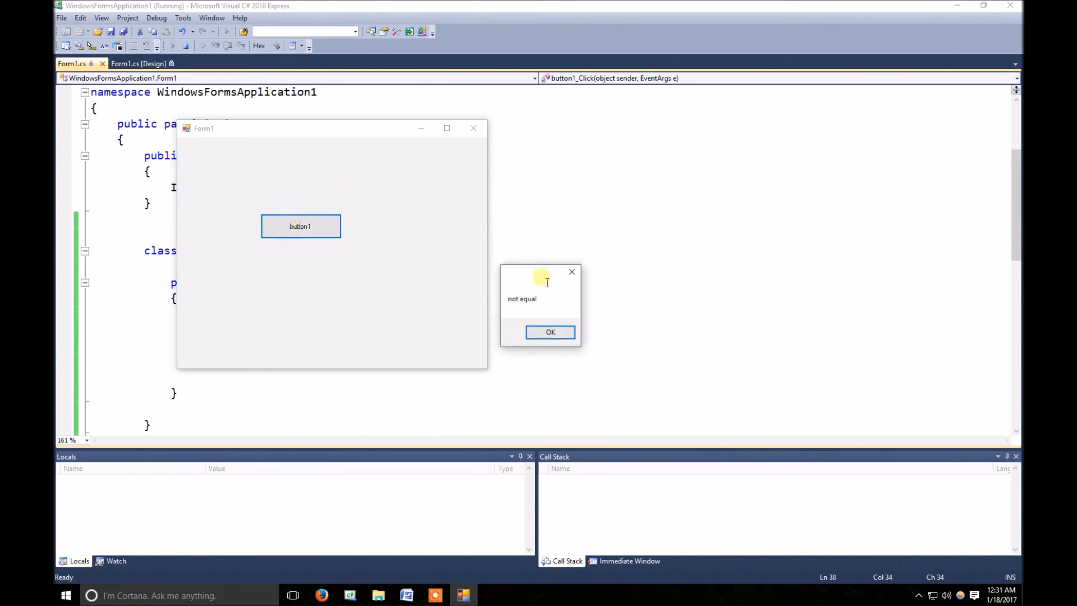
mouse_move(383, 298)
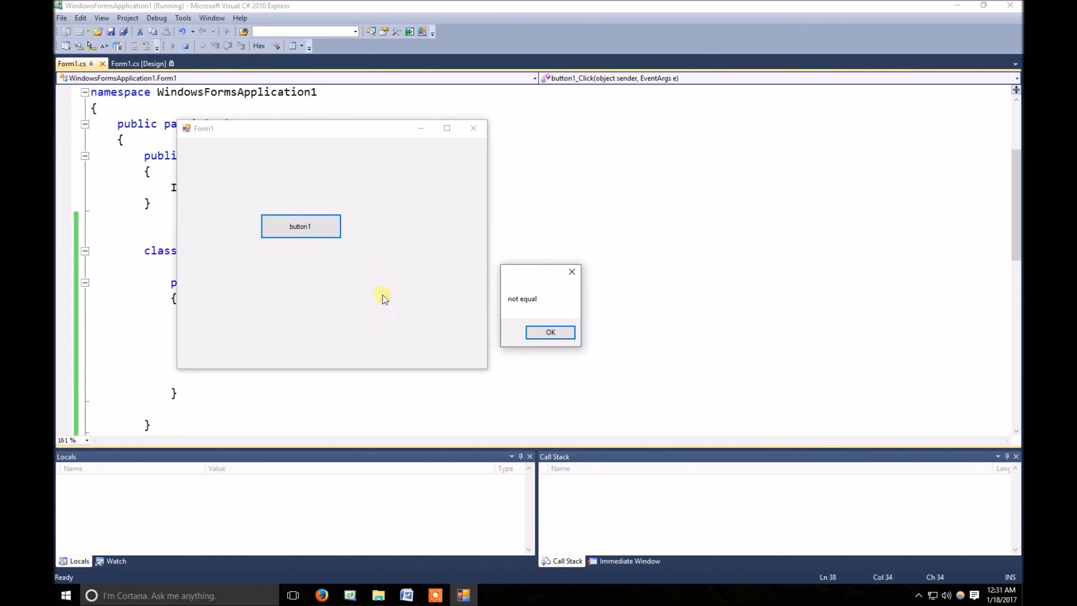
mouse_move(193, 304)
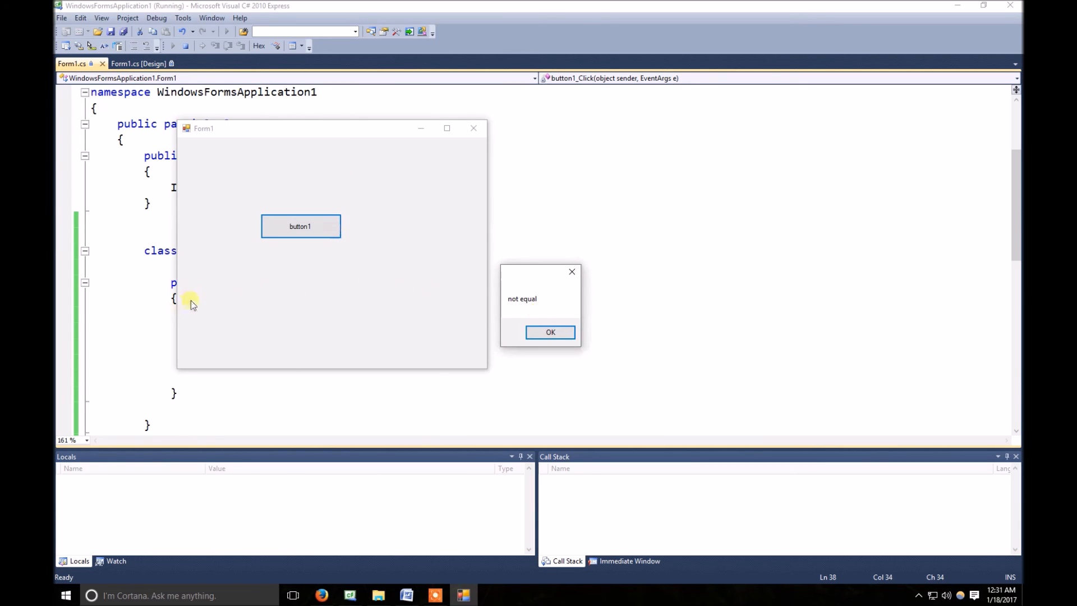
Dismiss the 'not equal' and 'values are equal' message boxes, then close the running Form1
left_click(550, 331)
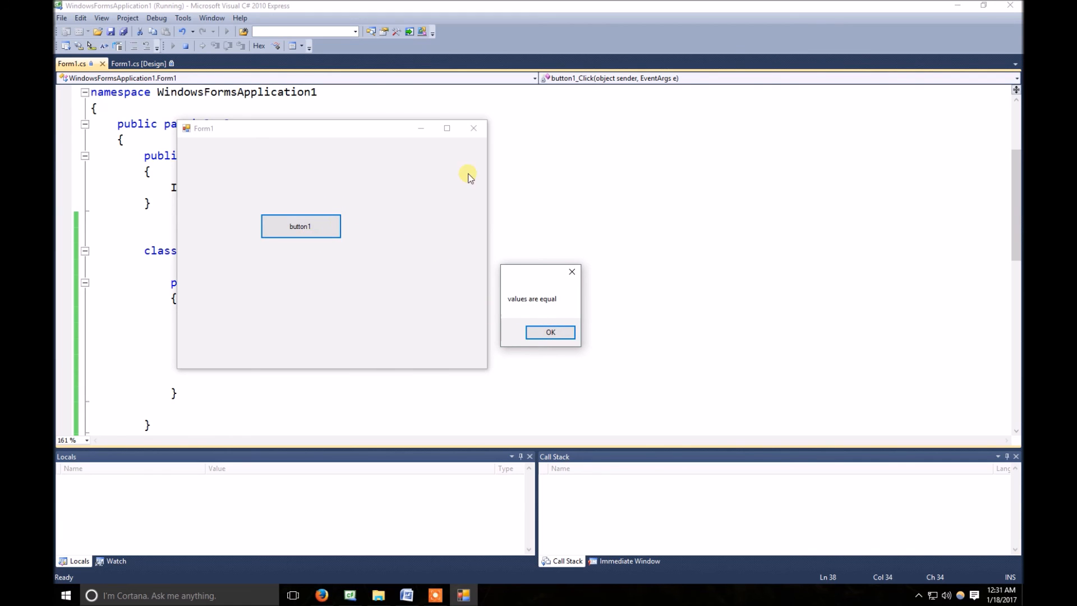
left_click(550, 332)
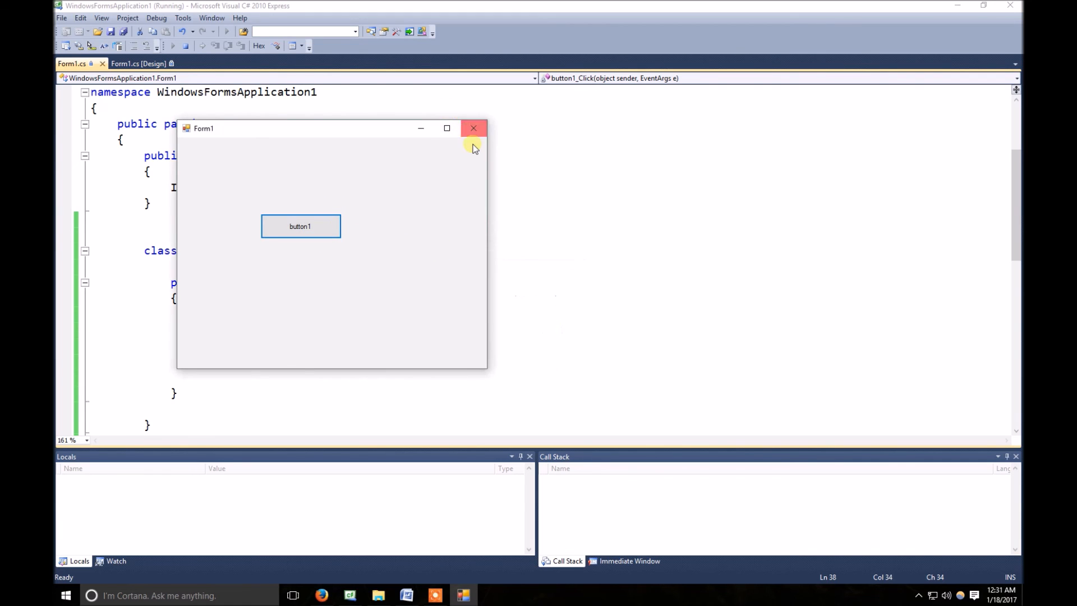
left_click(473, 128)
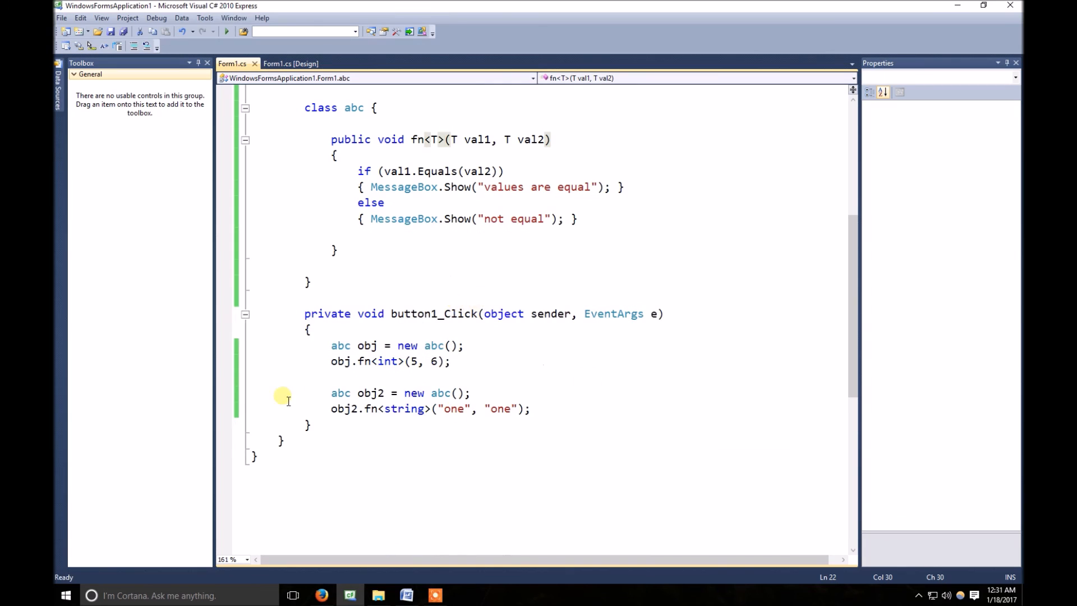